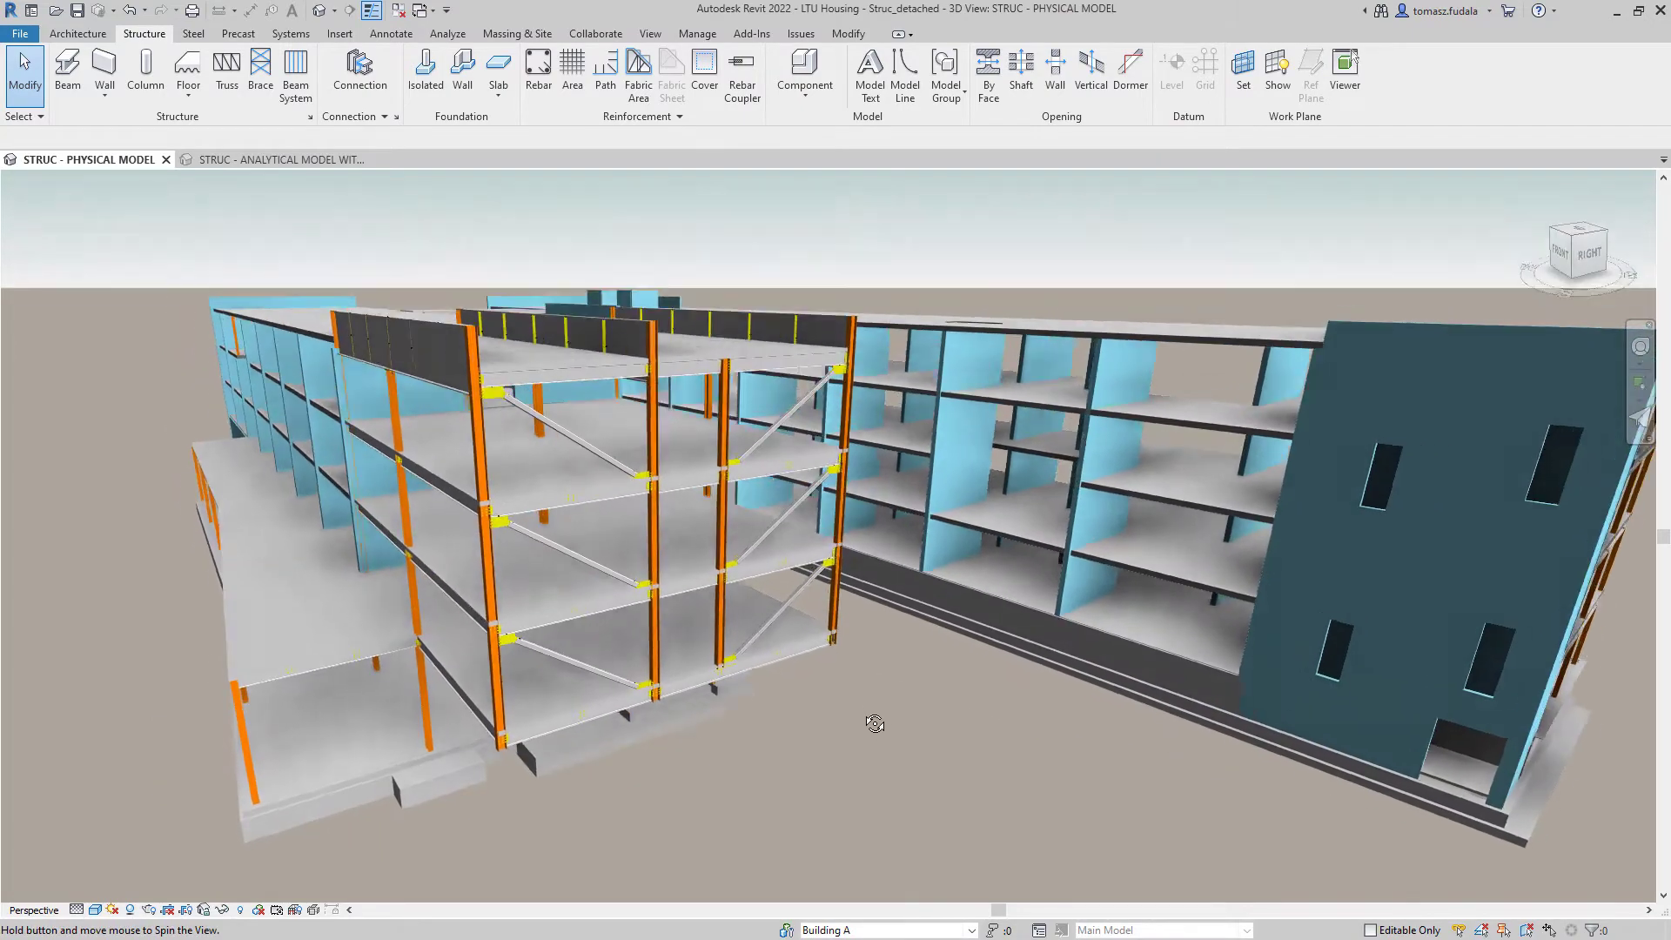
- Orbit the physical model to inspect the braced frame, then show the analytical model with loads
drag(874, 723, 669, 684)
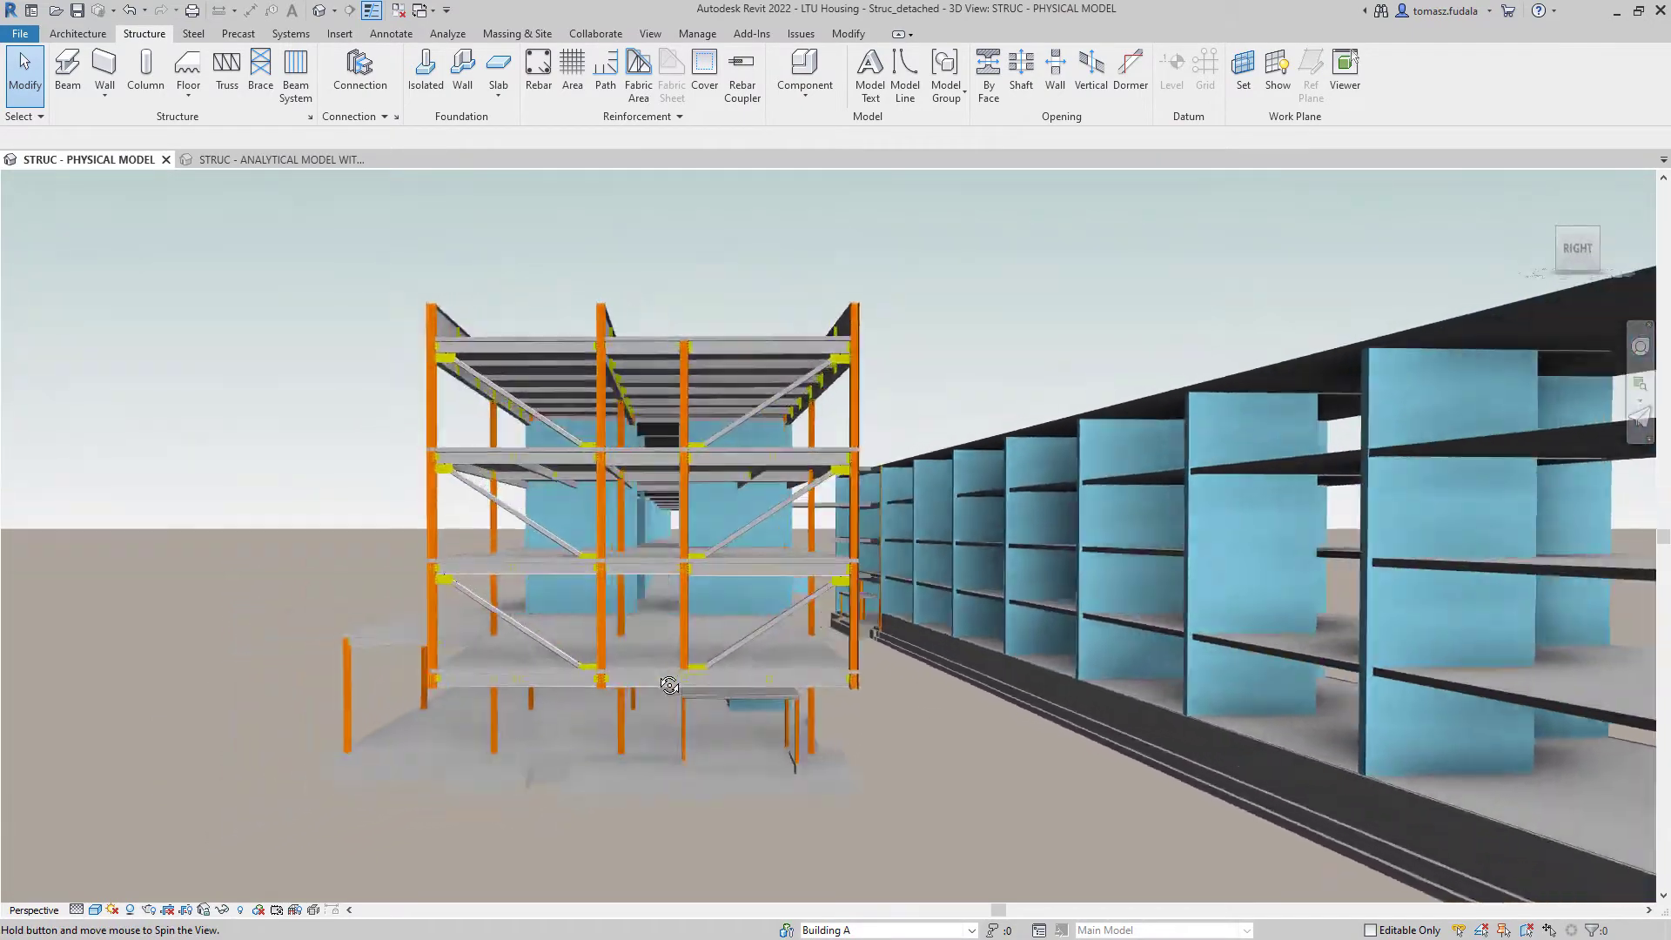
drag(669, 683, 708, 693)
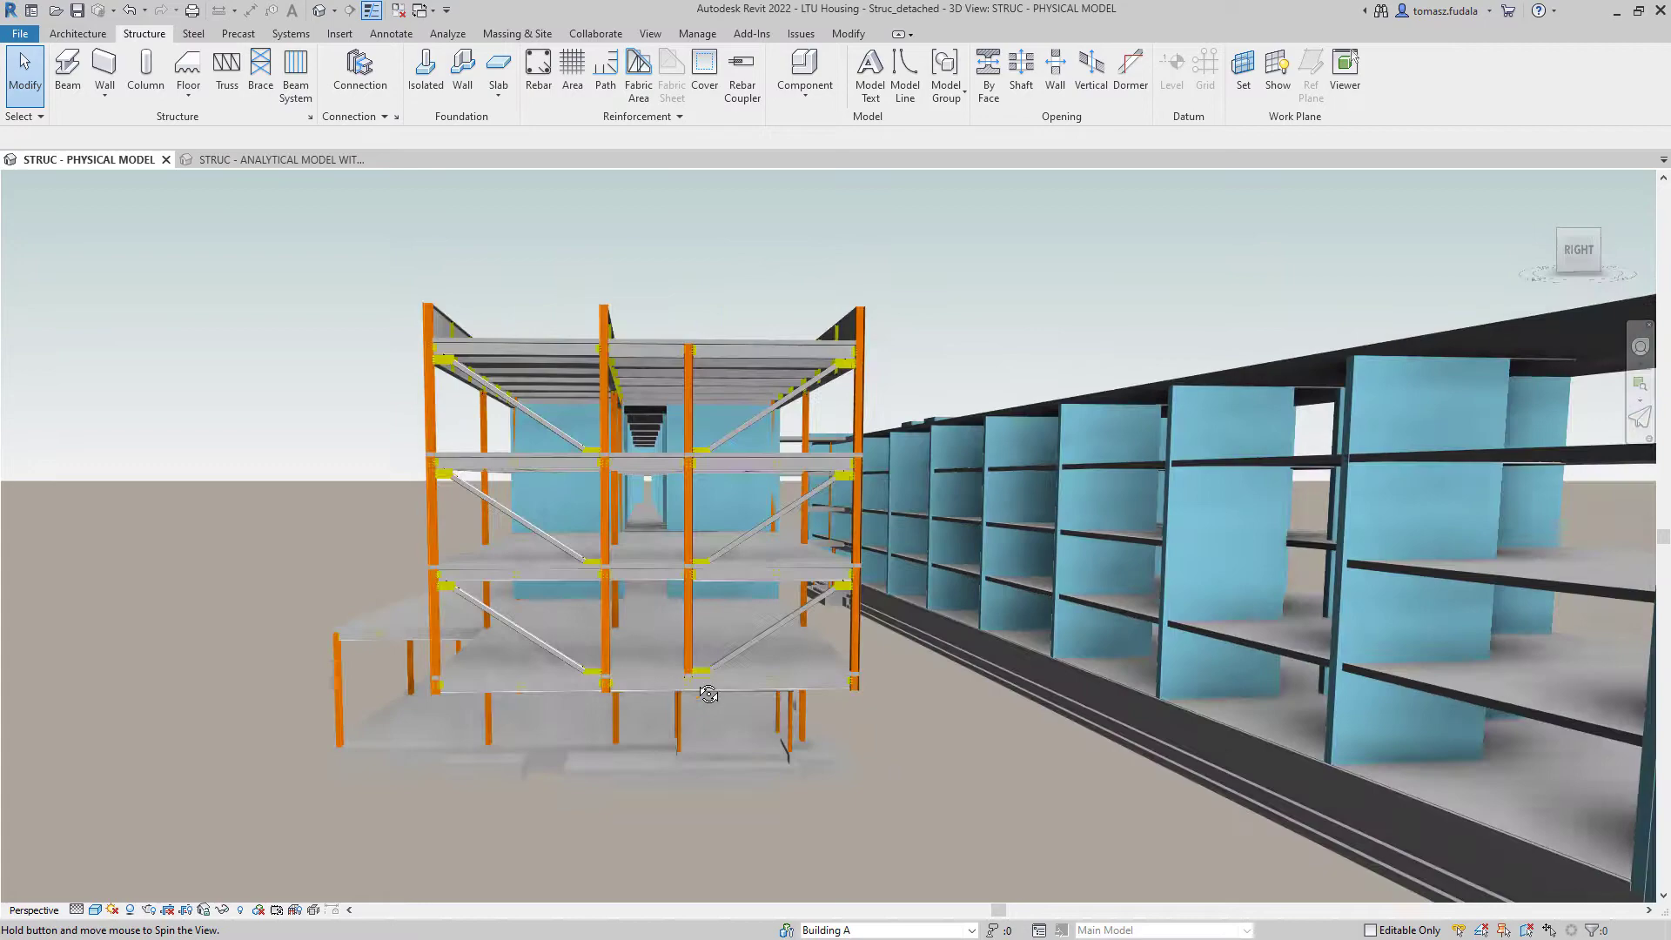
drag(708, 693, 882, 718)
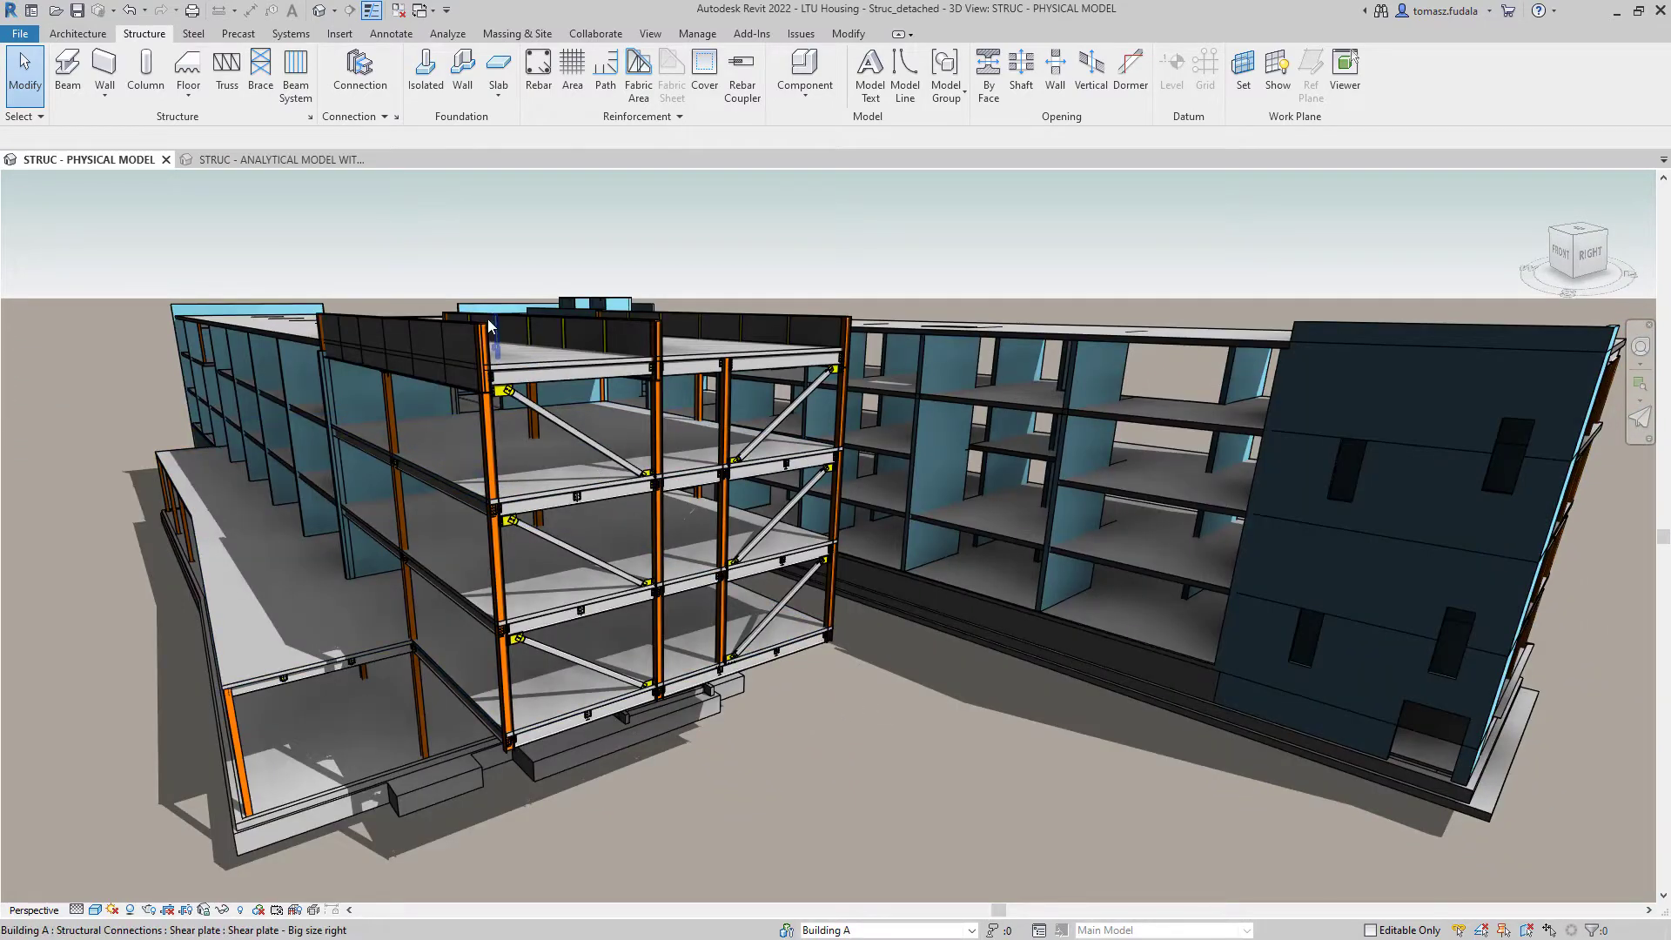
click(278, 159)
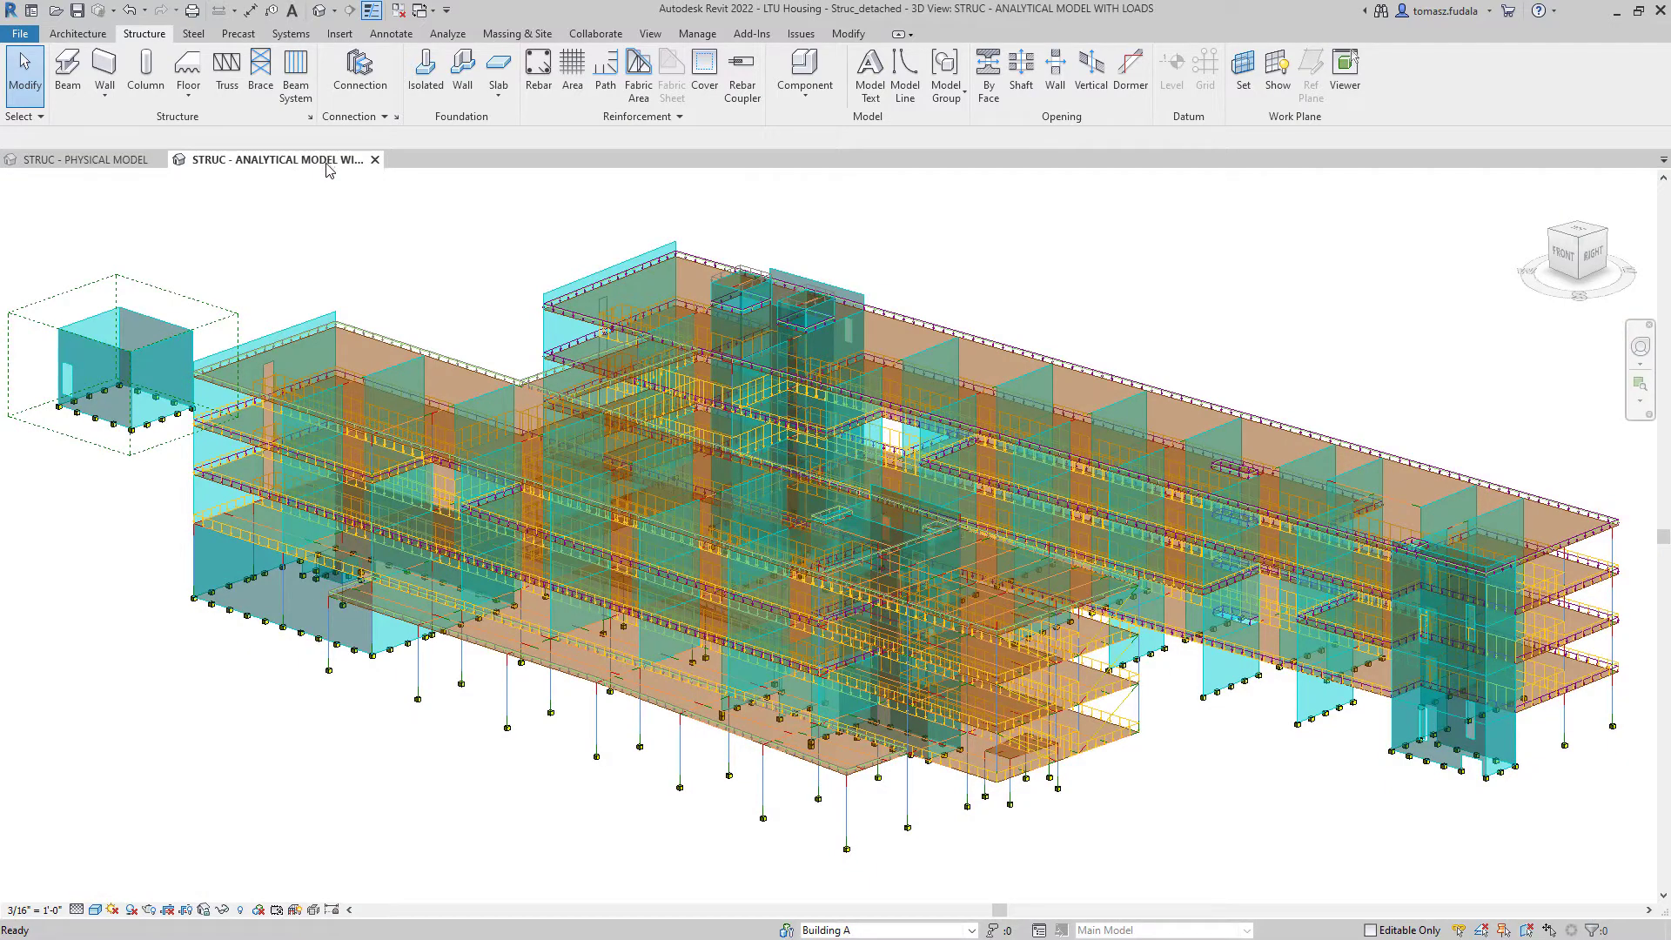
- Load the saved 'Analytical Model' selection set to select all analytical elements
click(697, 33)
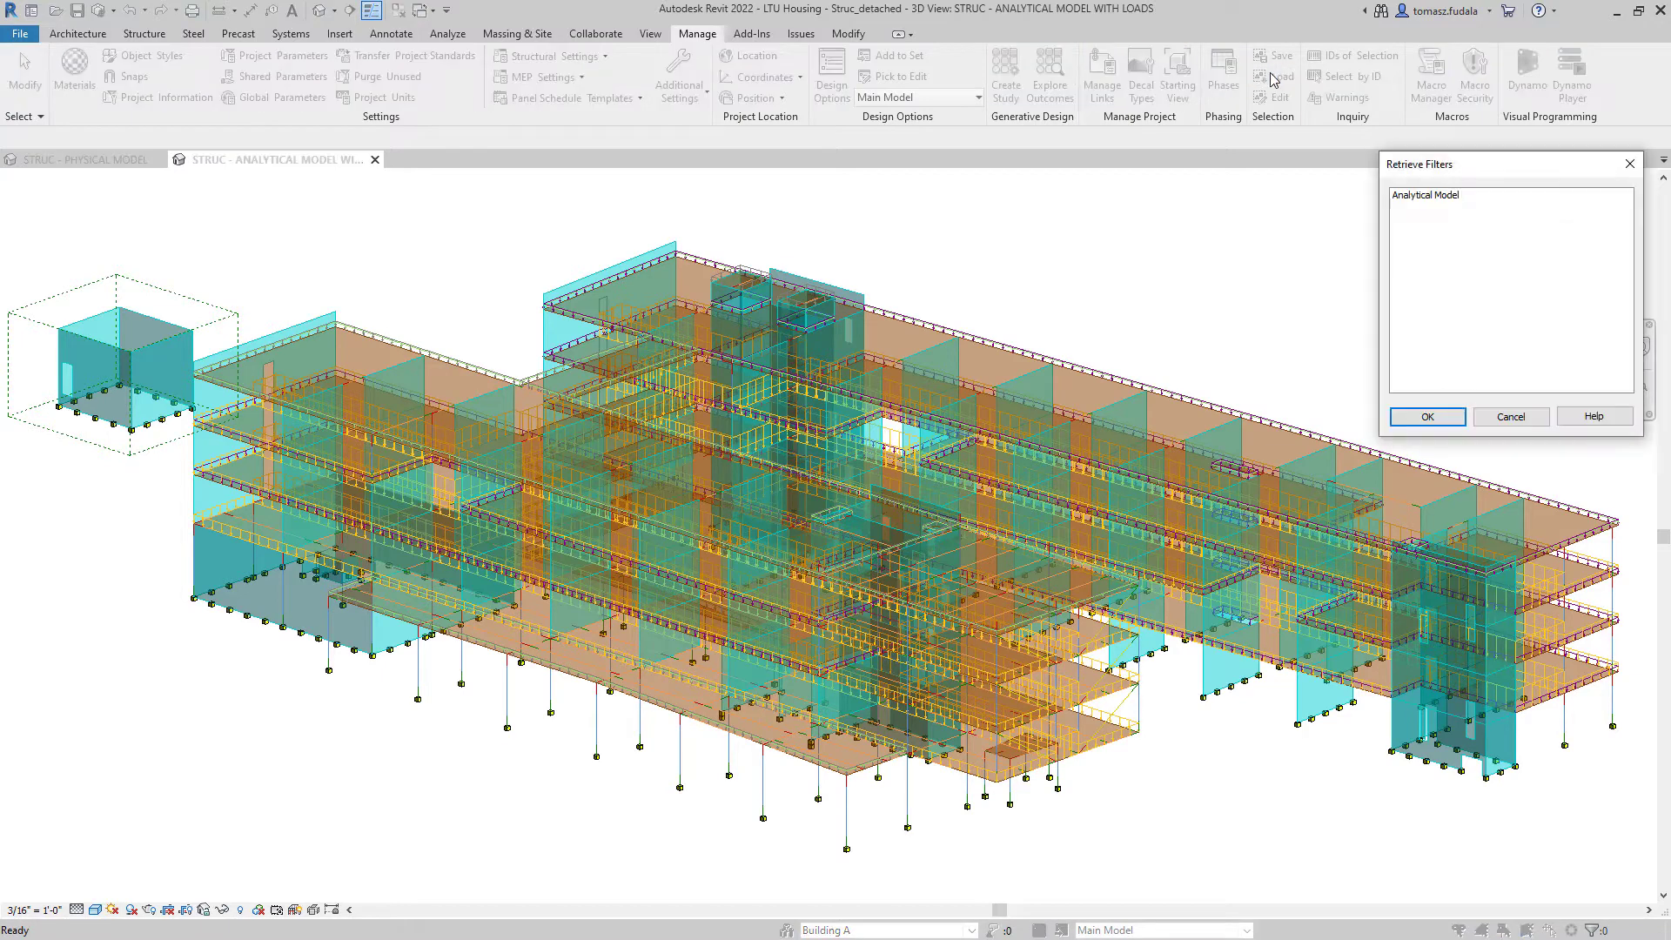
click(1426, 194)
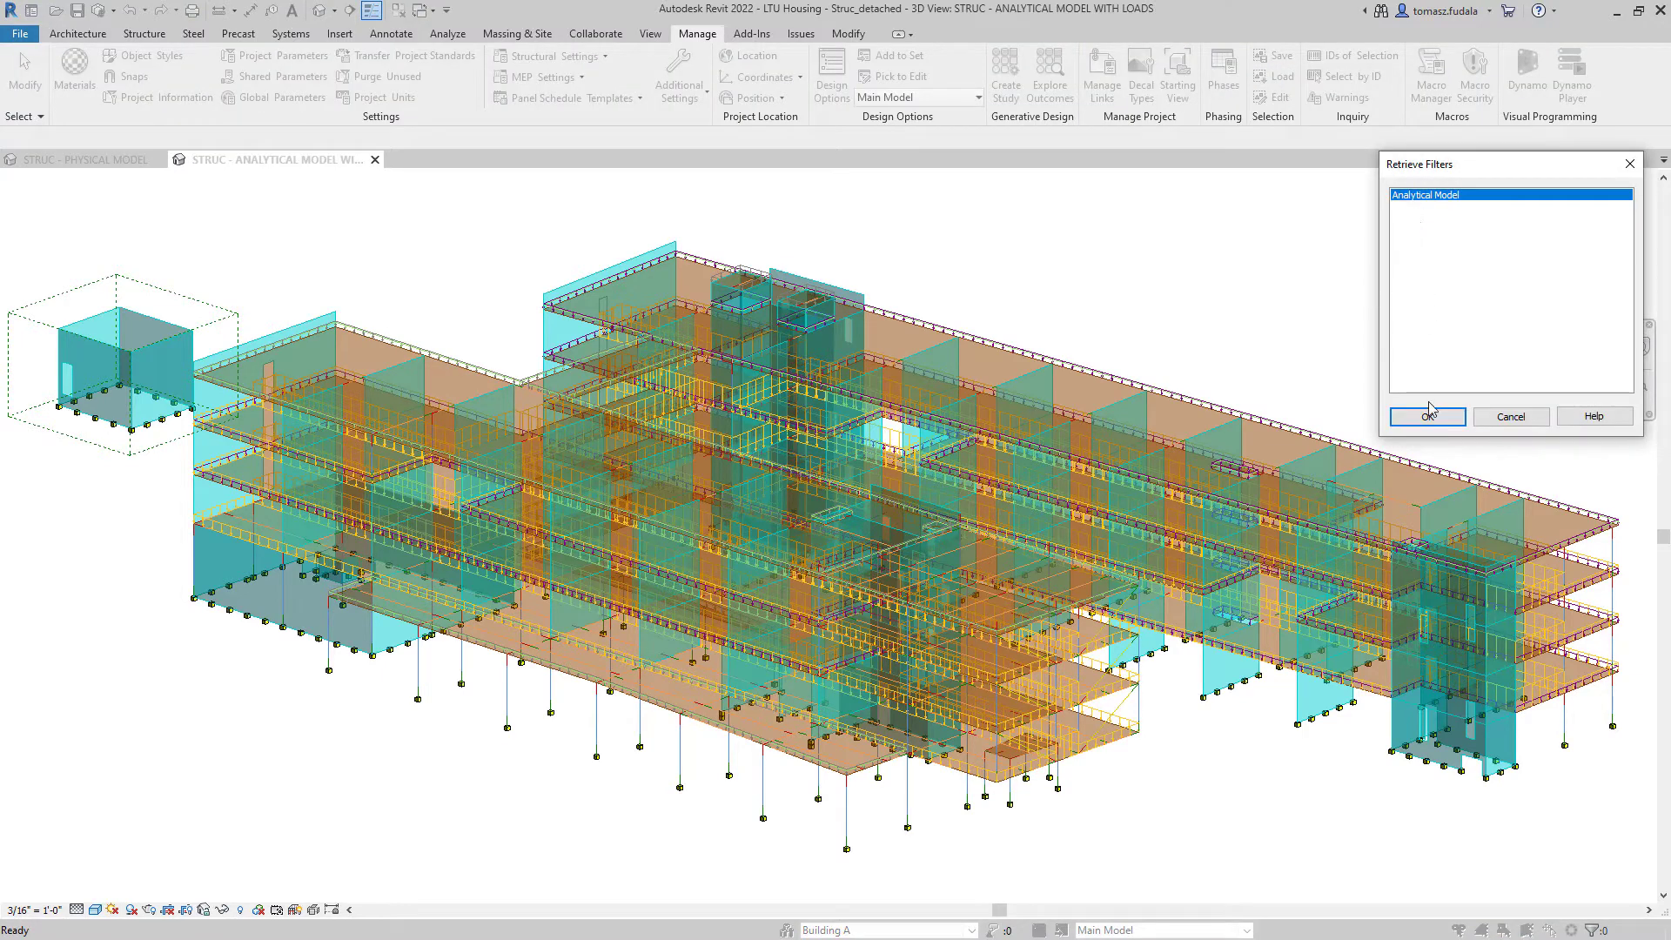
click(1426, 416)
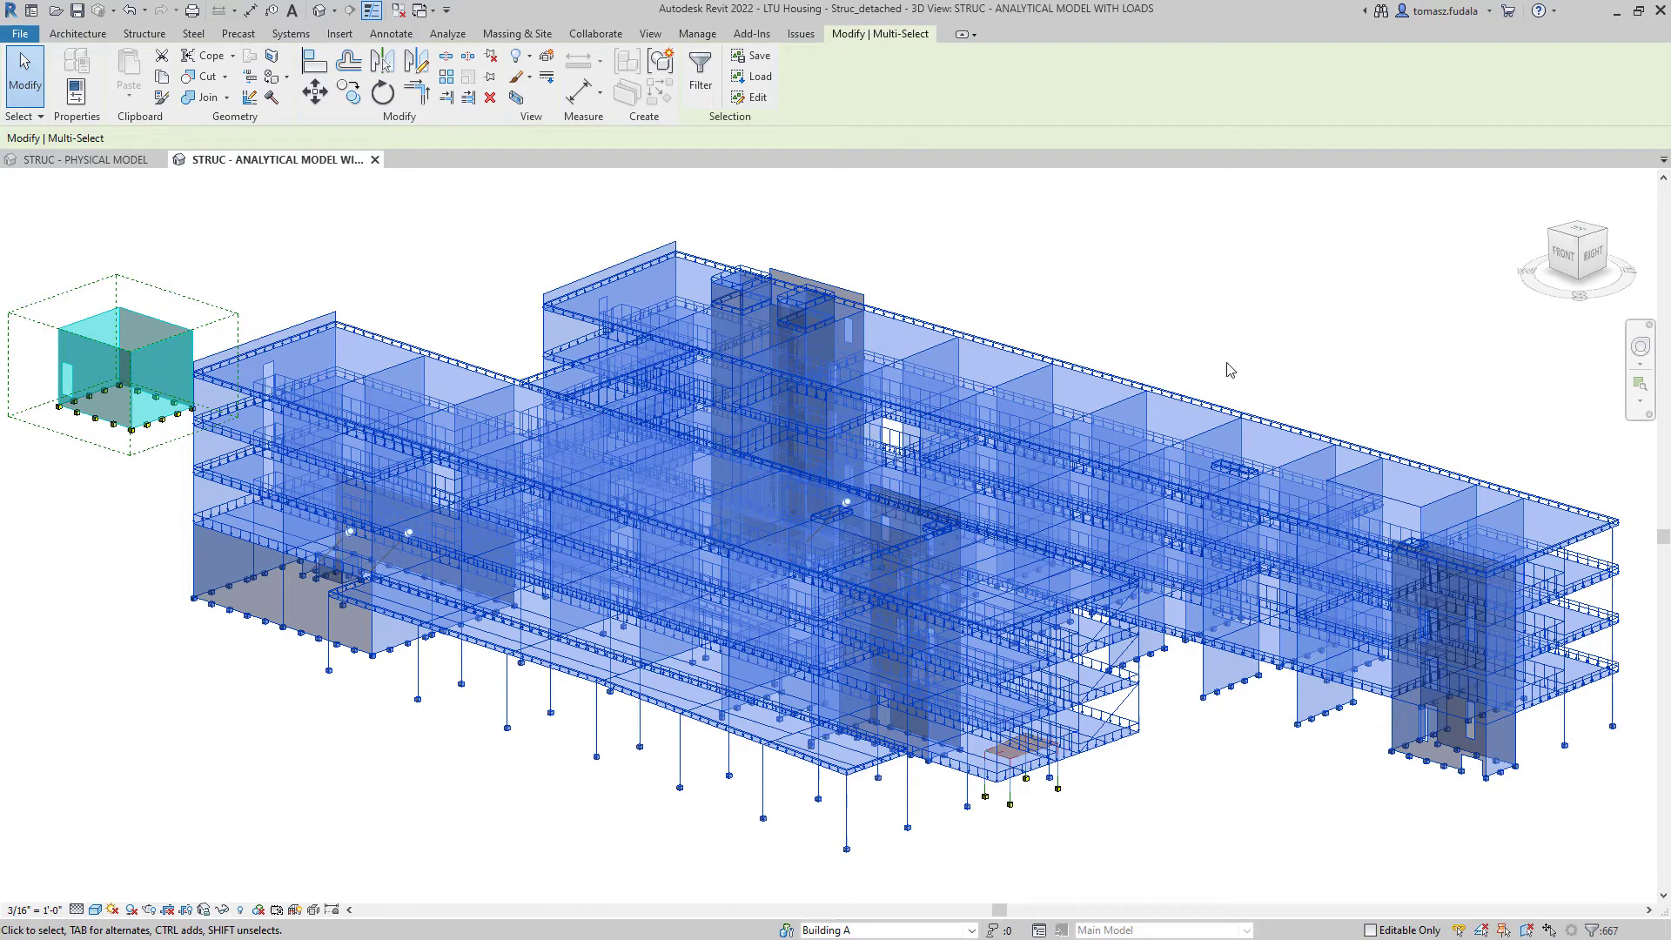
click(446, 33)
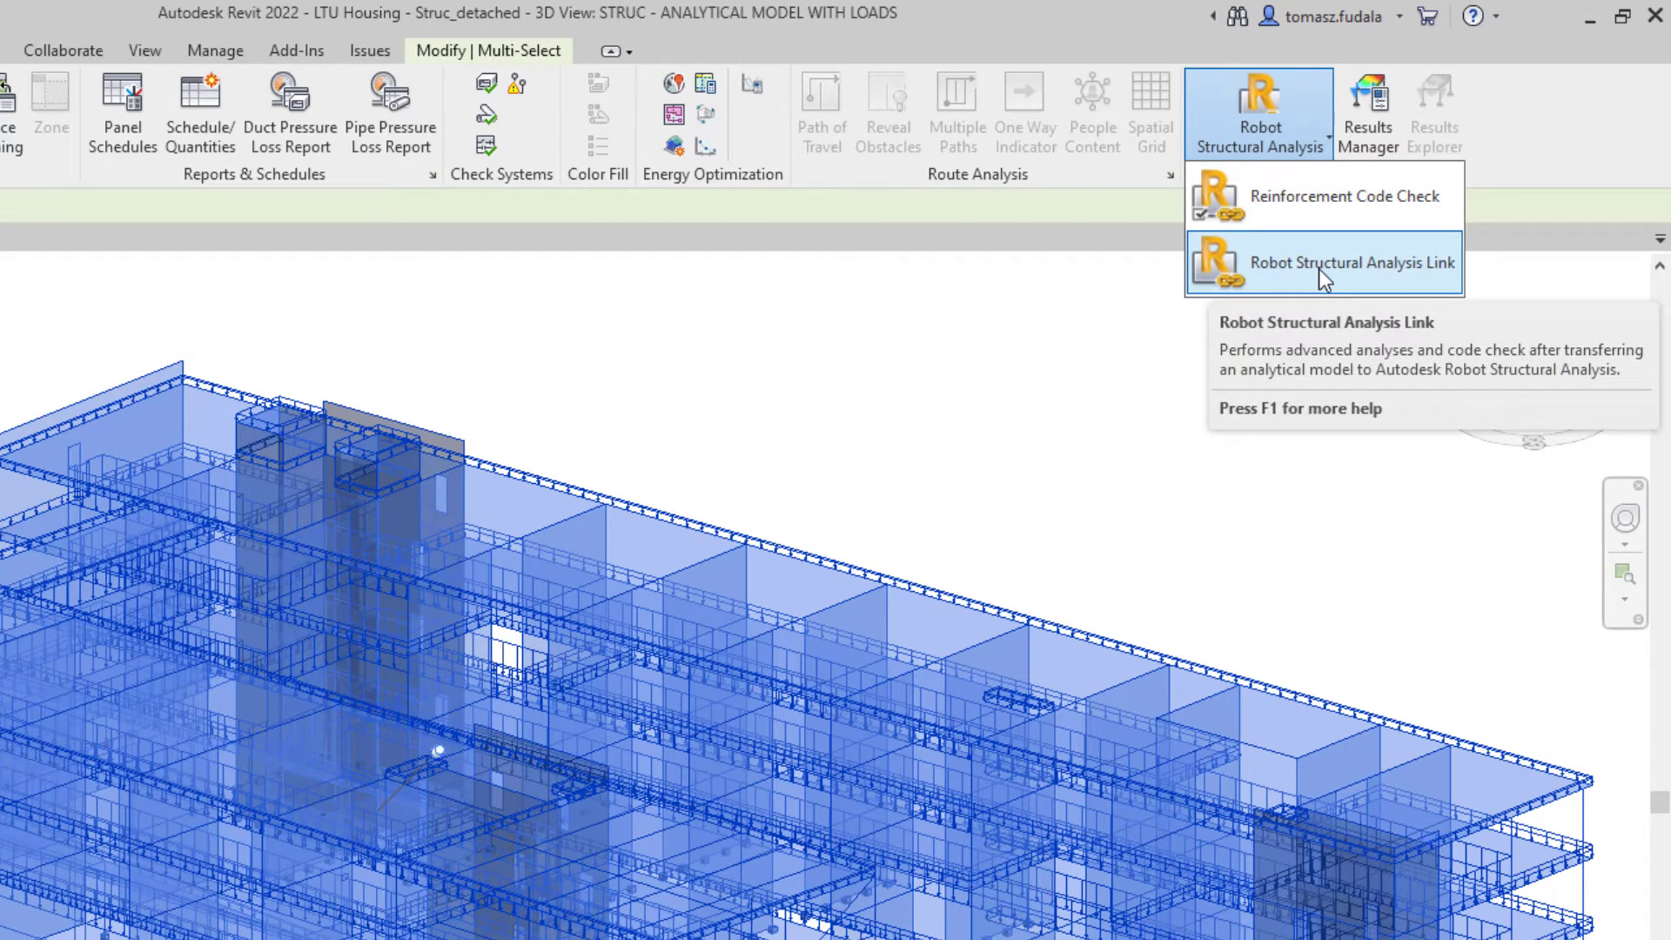
- Launch the Robot Structural Analysis Link dialog
click(1323, 262)
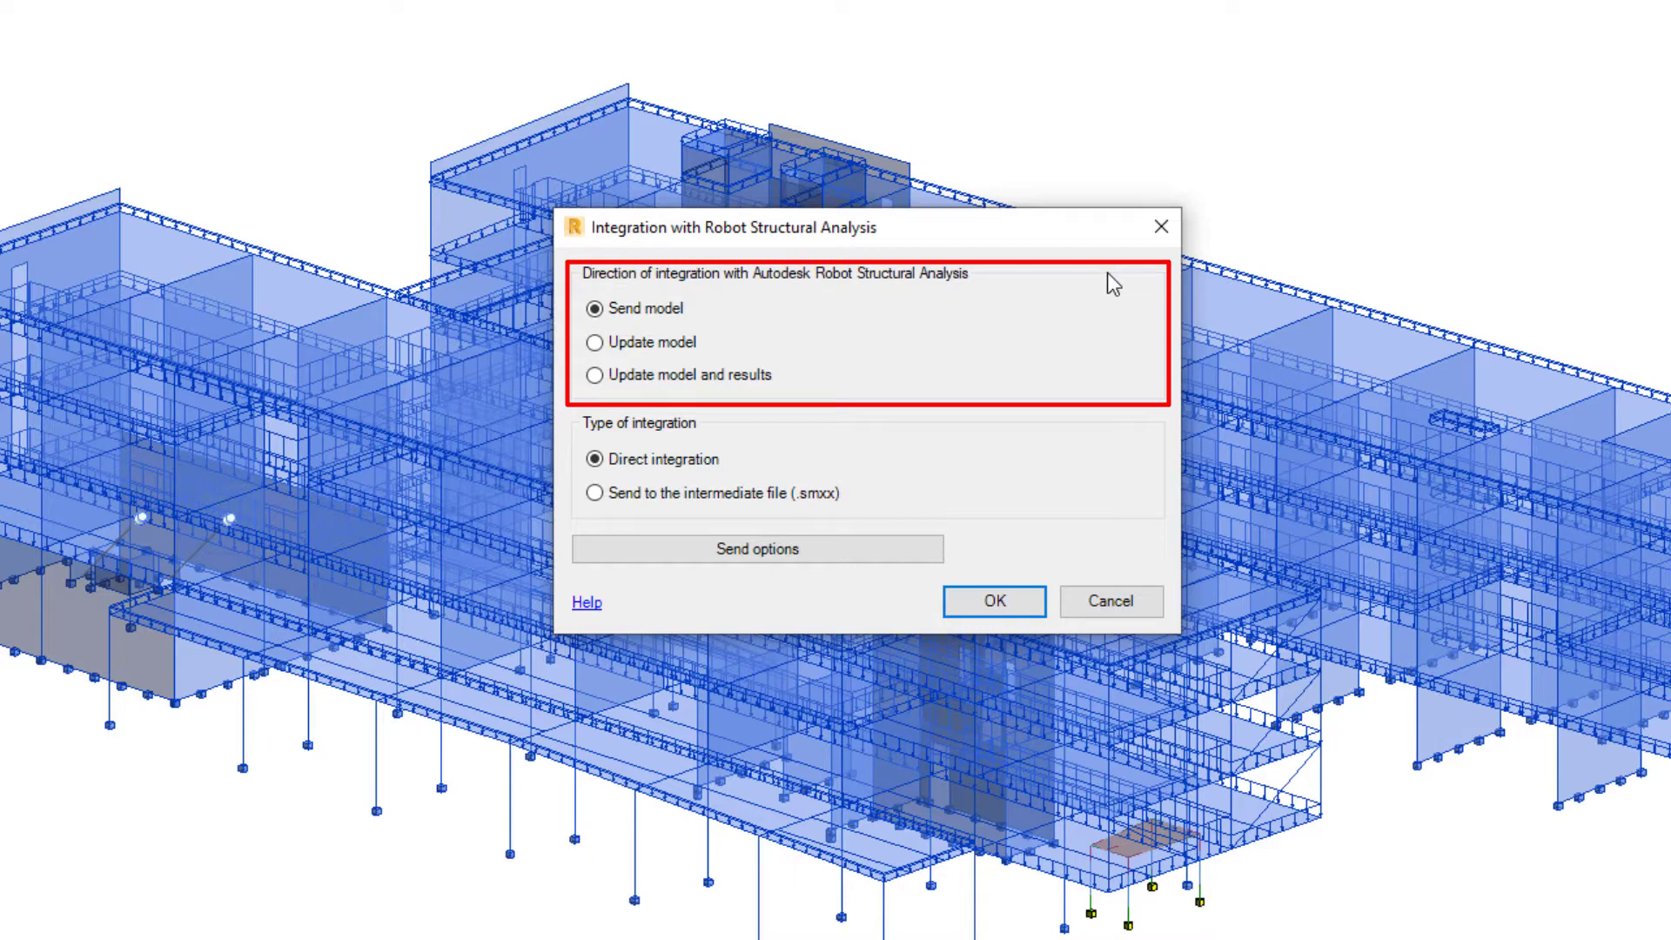
mouse_move(751, 557)
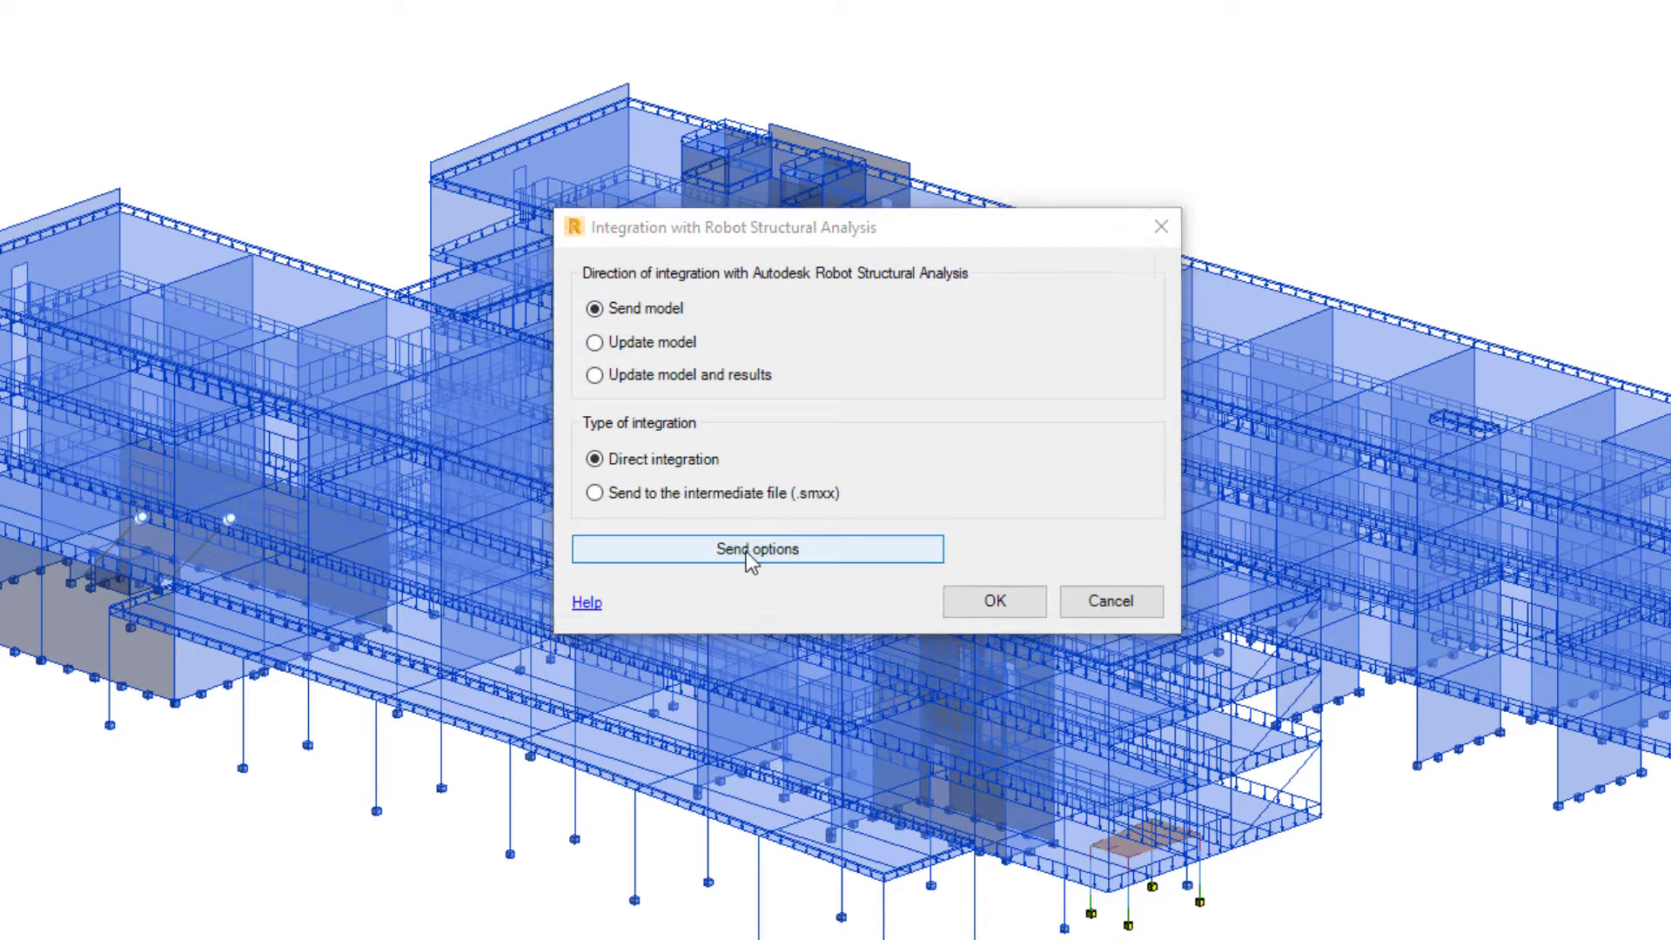
- Set send options to the current selection only, keeping Self-weight as the self-weight case
click(757, 549)
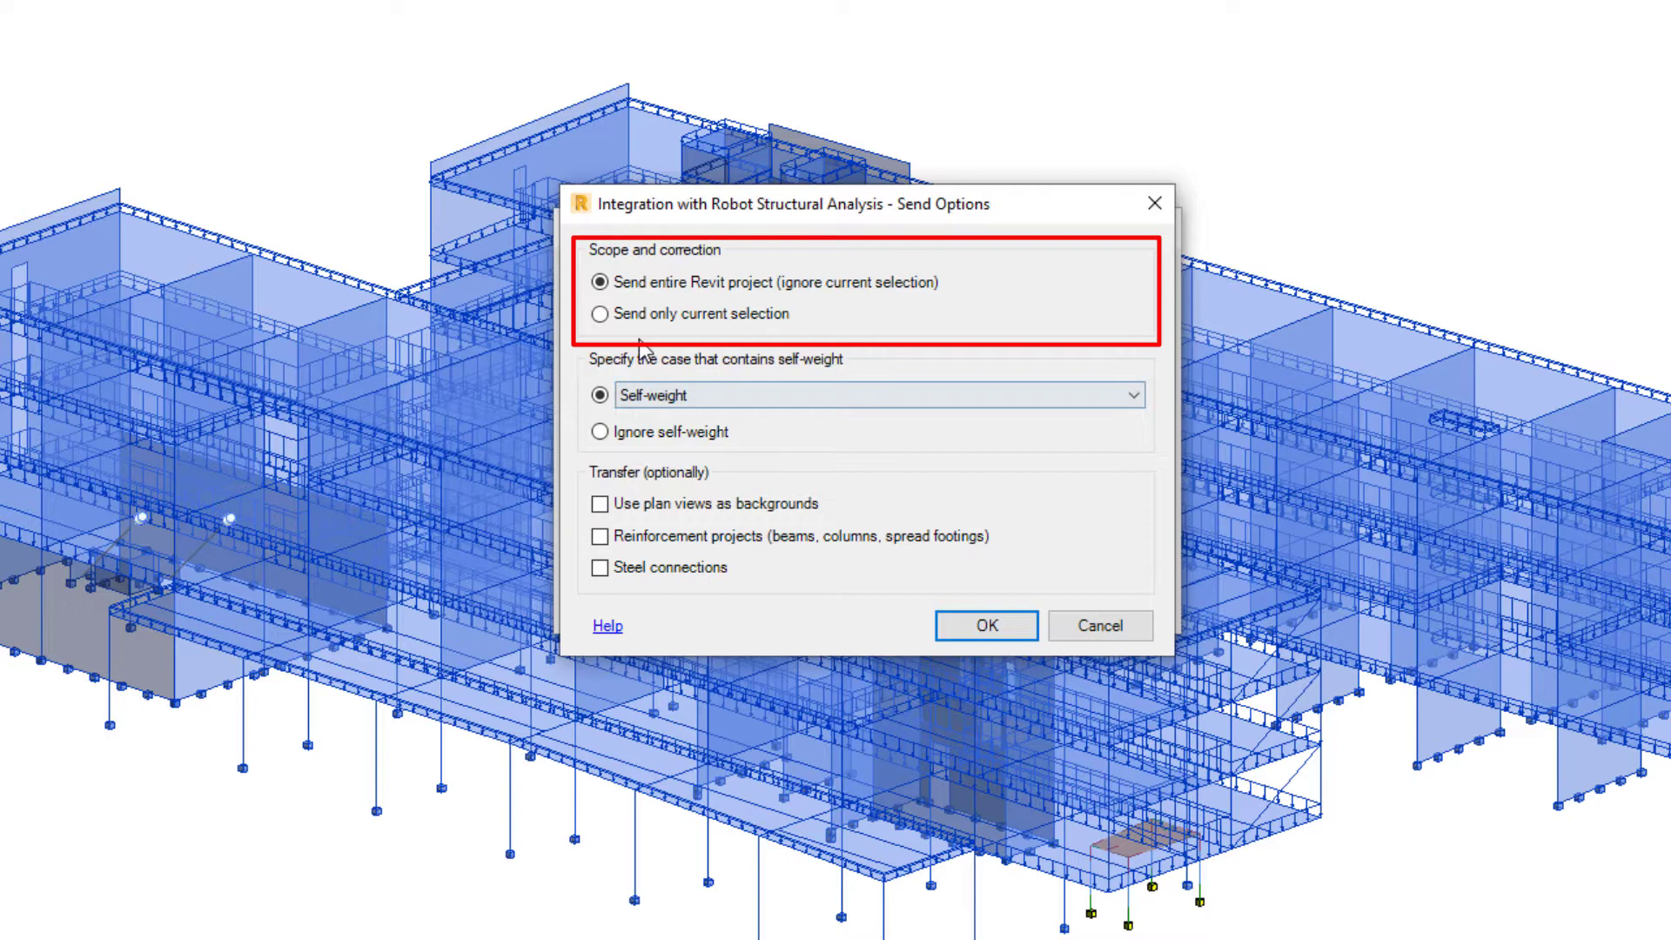
click(598, 314)
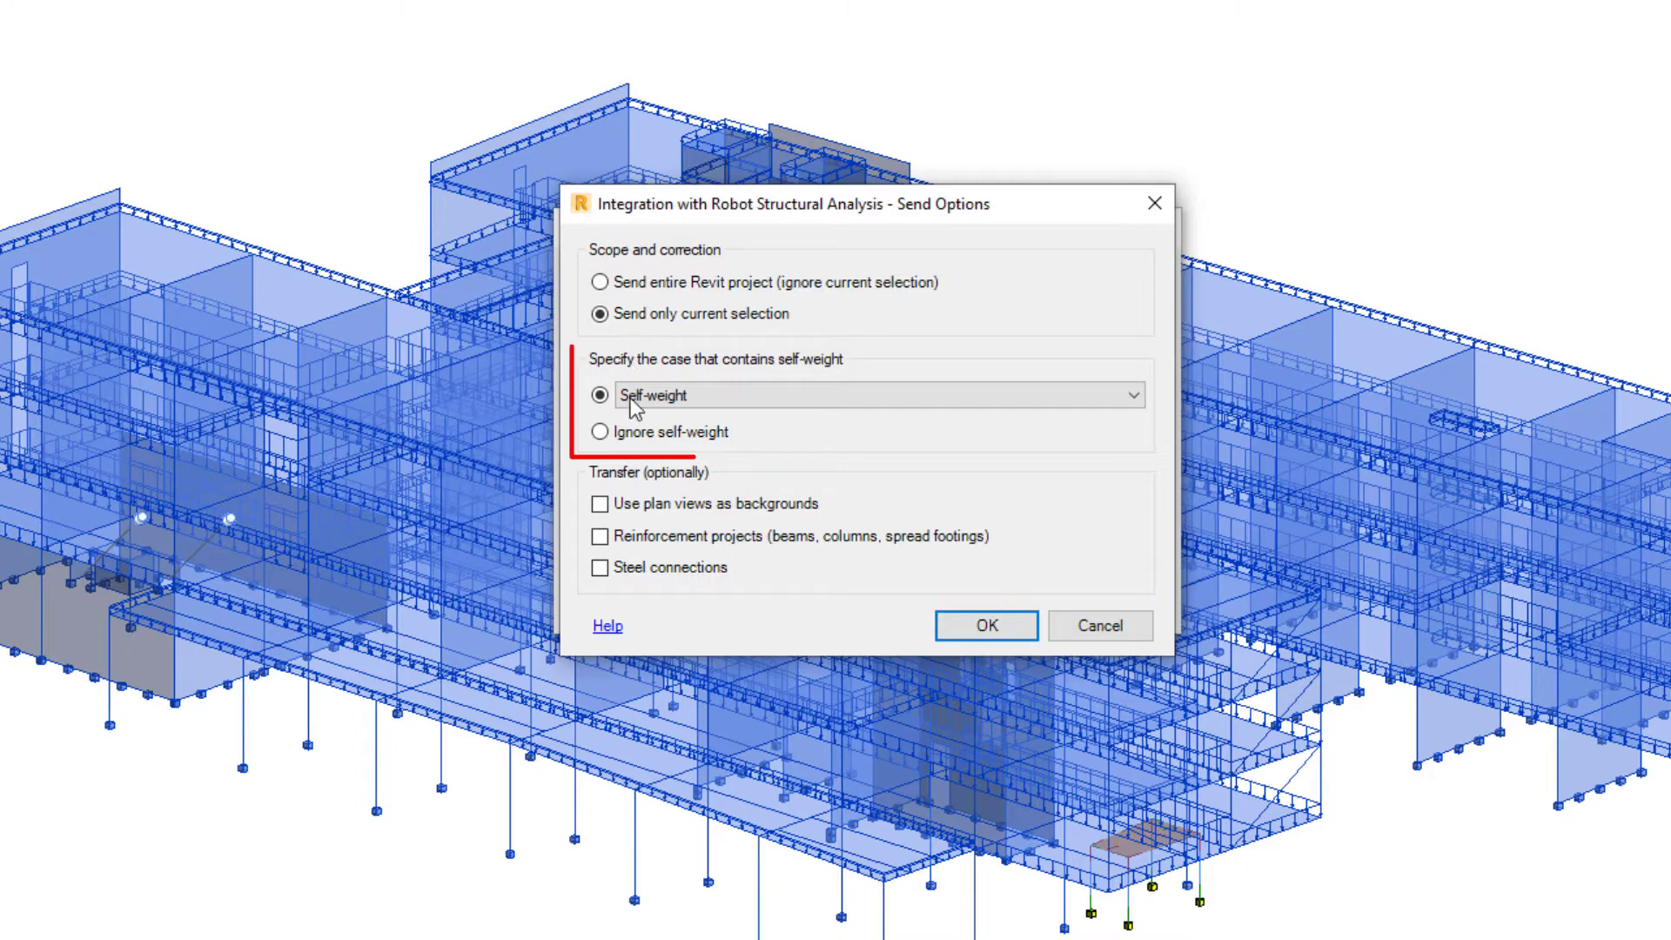
click(598, 432)
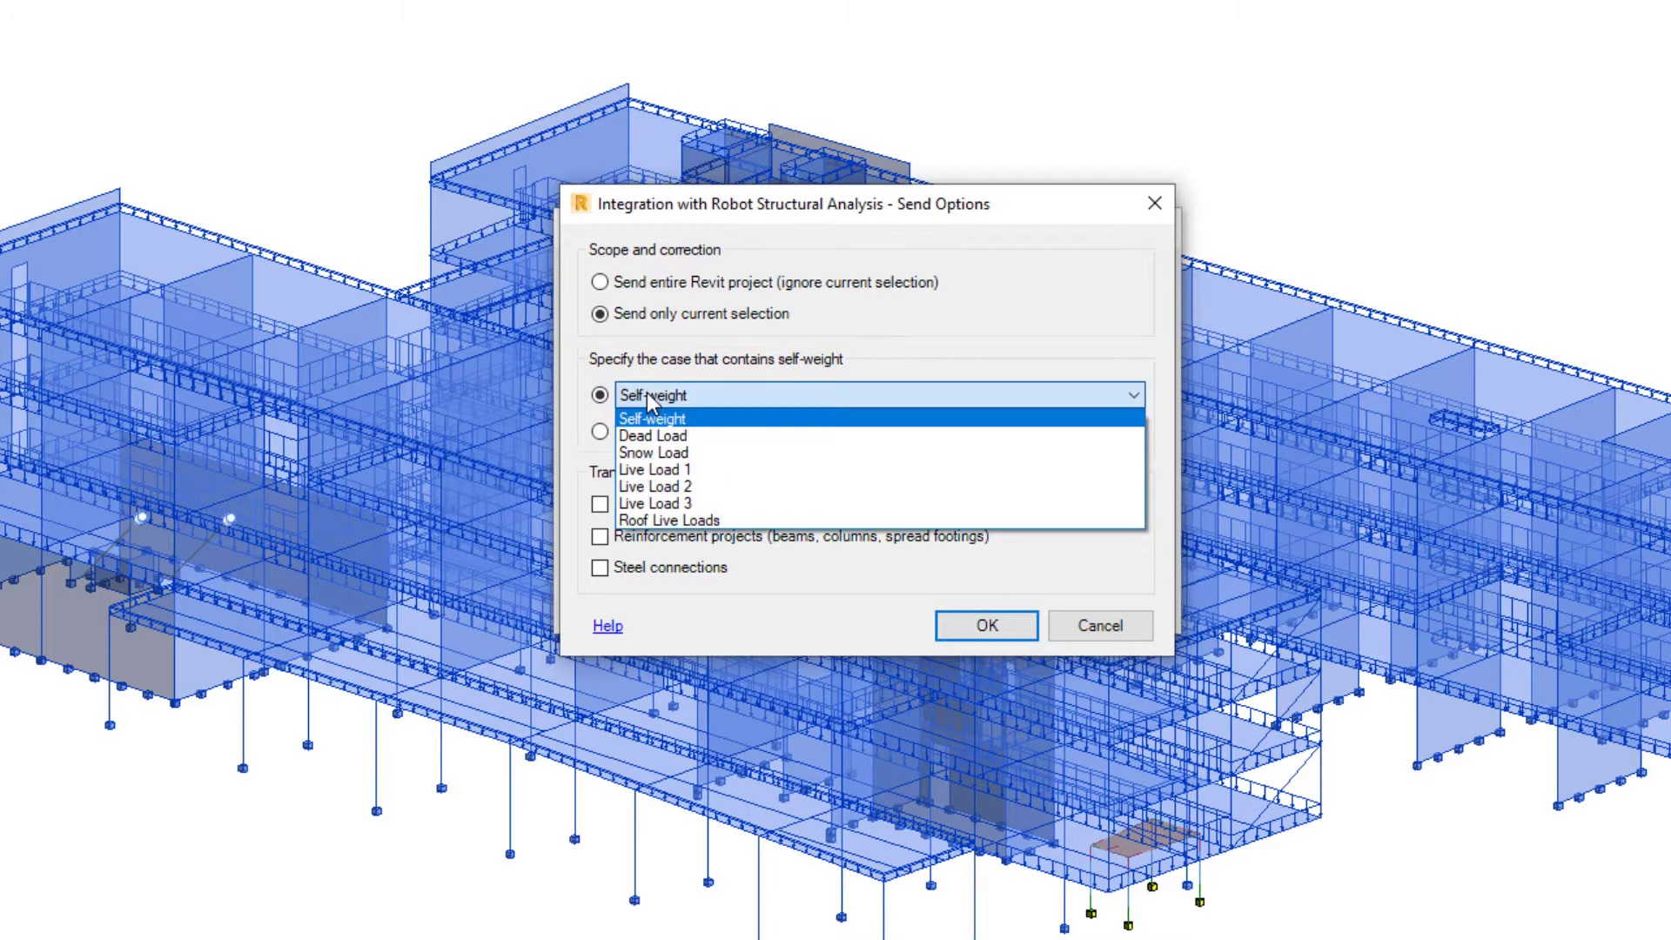
click(659, 419)
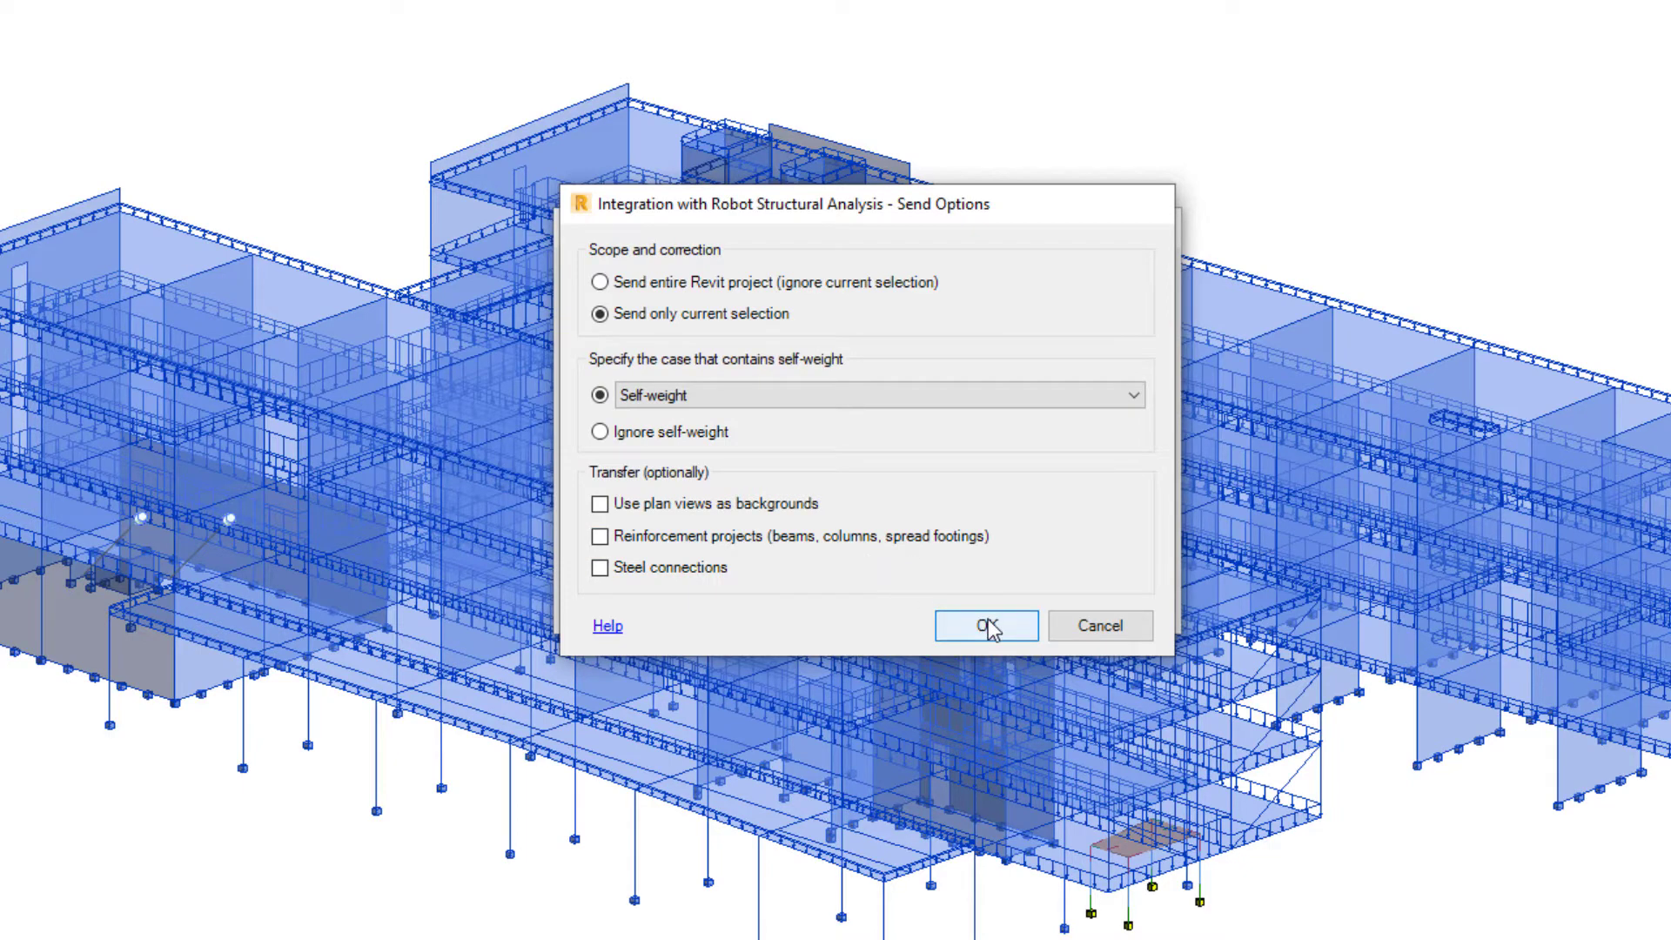
click(985, 626)
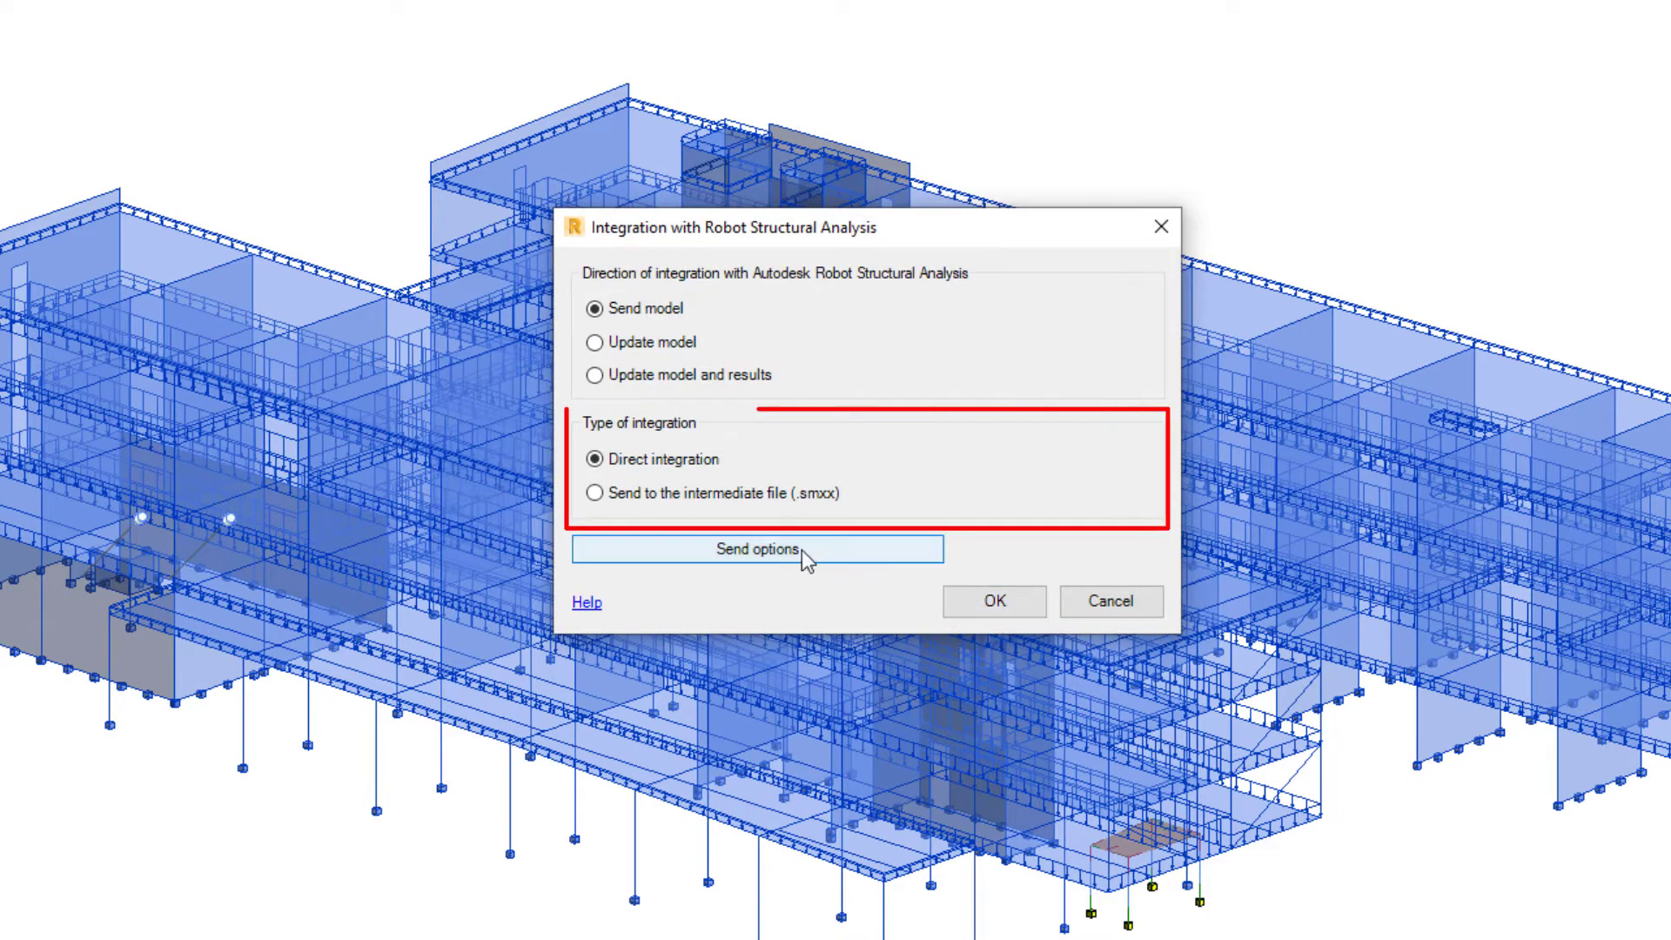
click(593, 492)
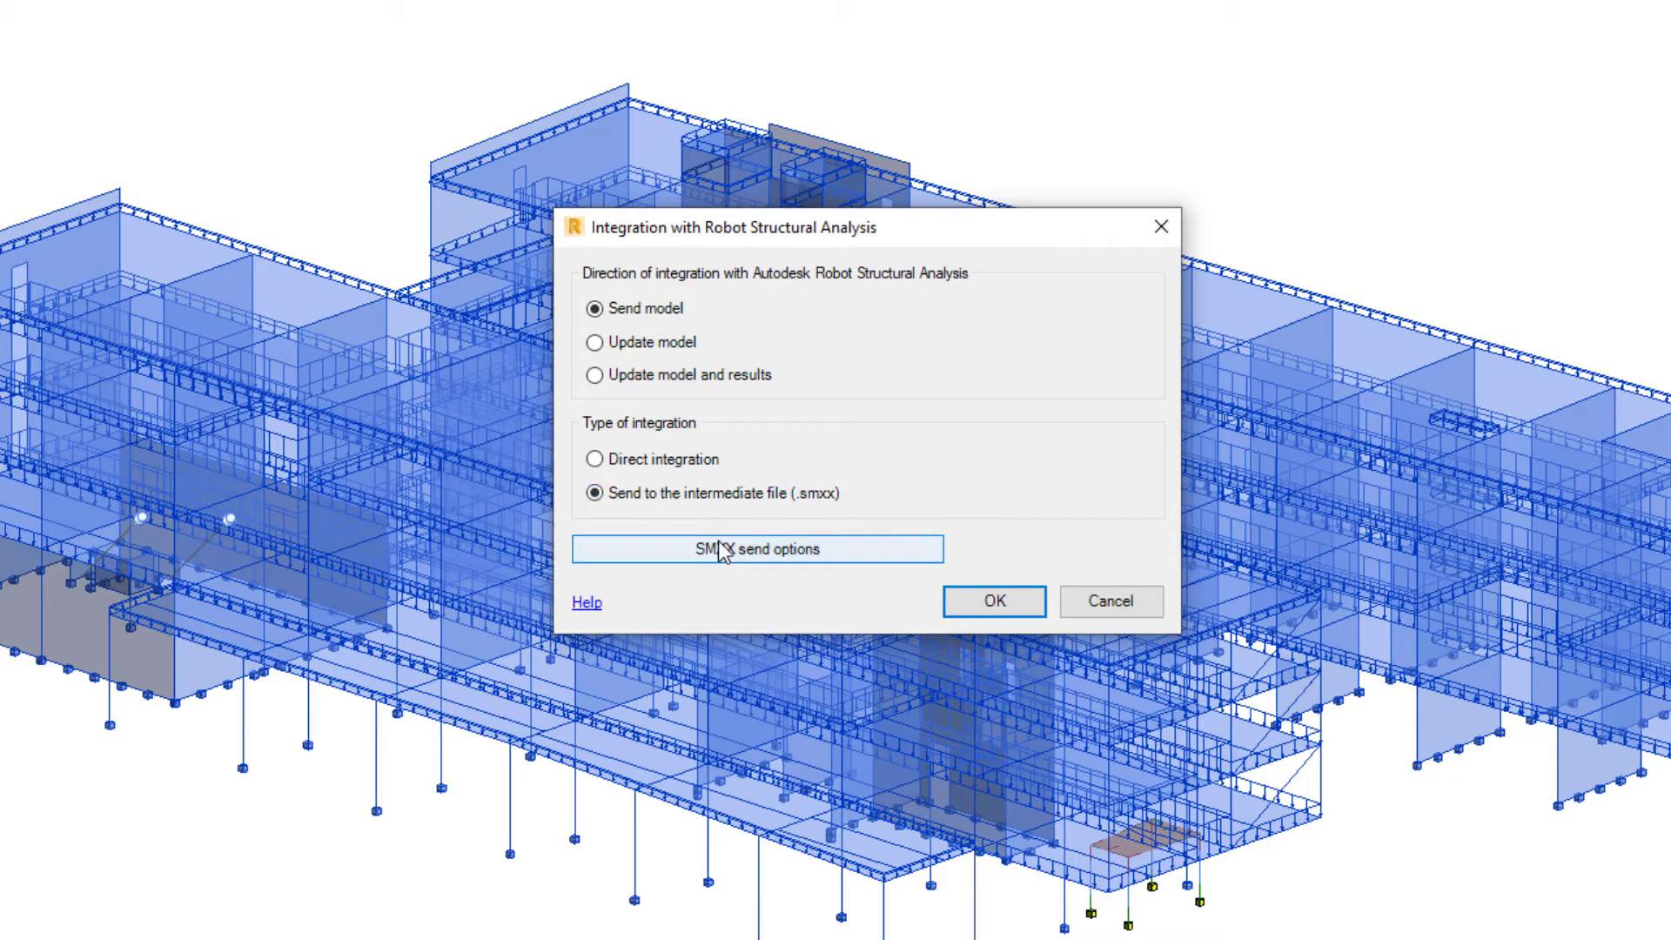
click(756, 549)
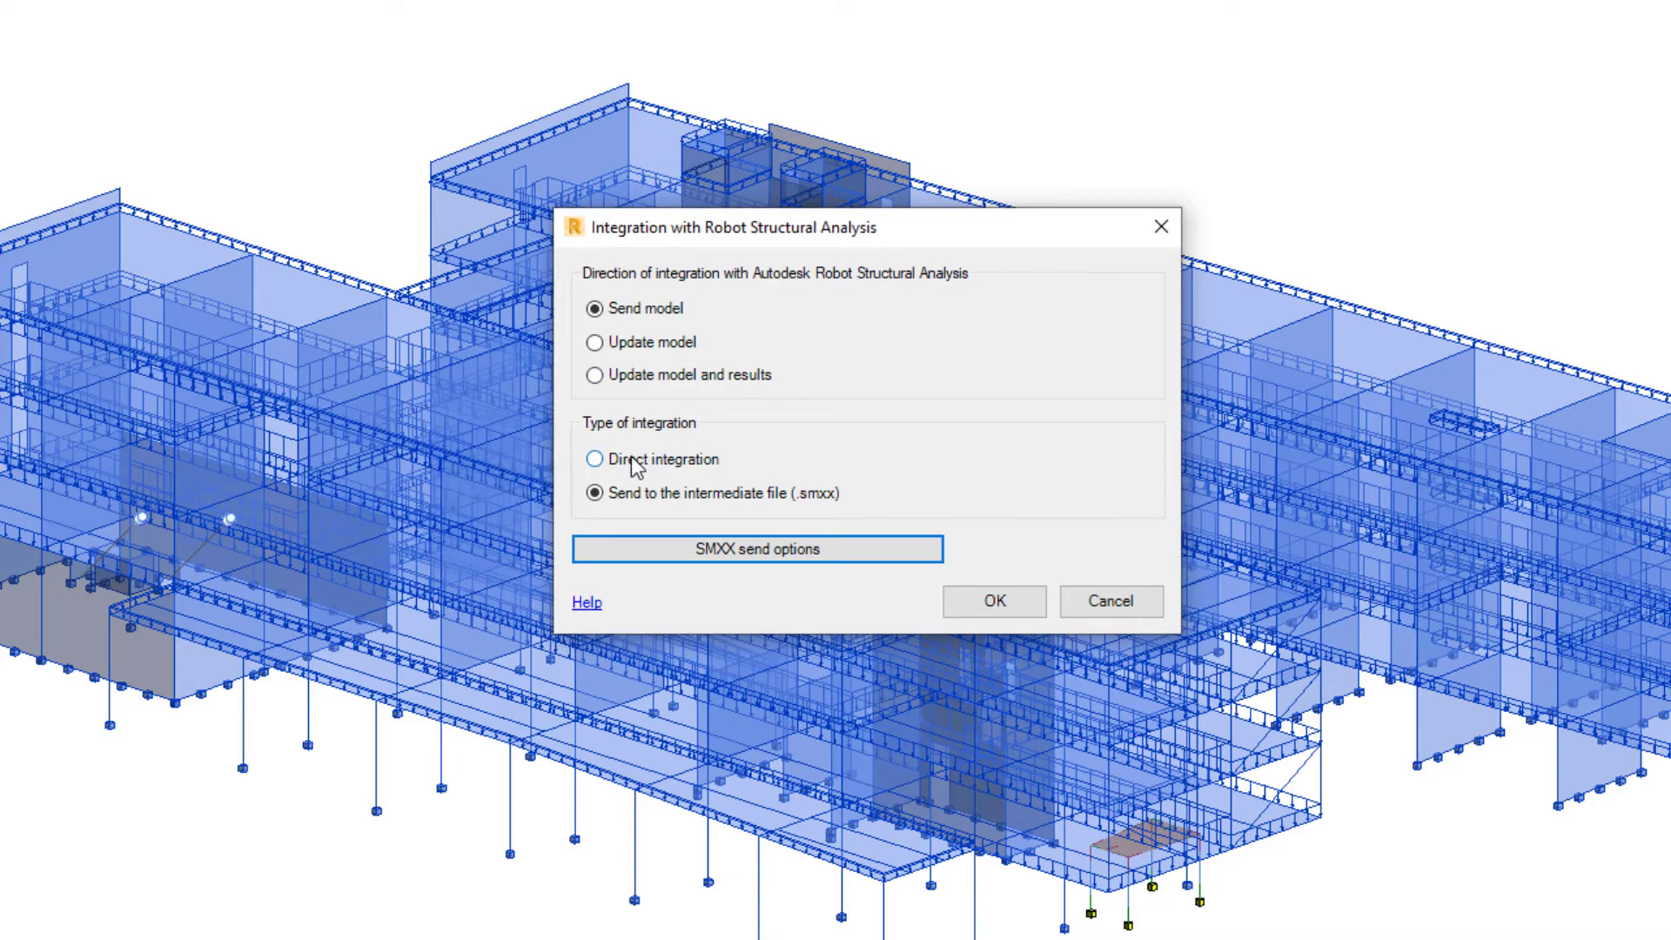
click(592, 459)
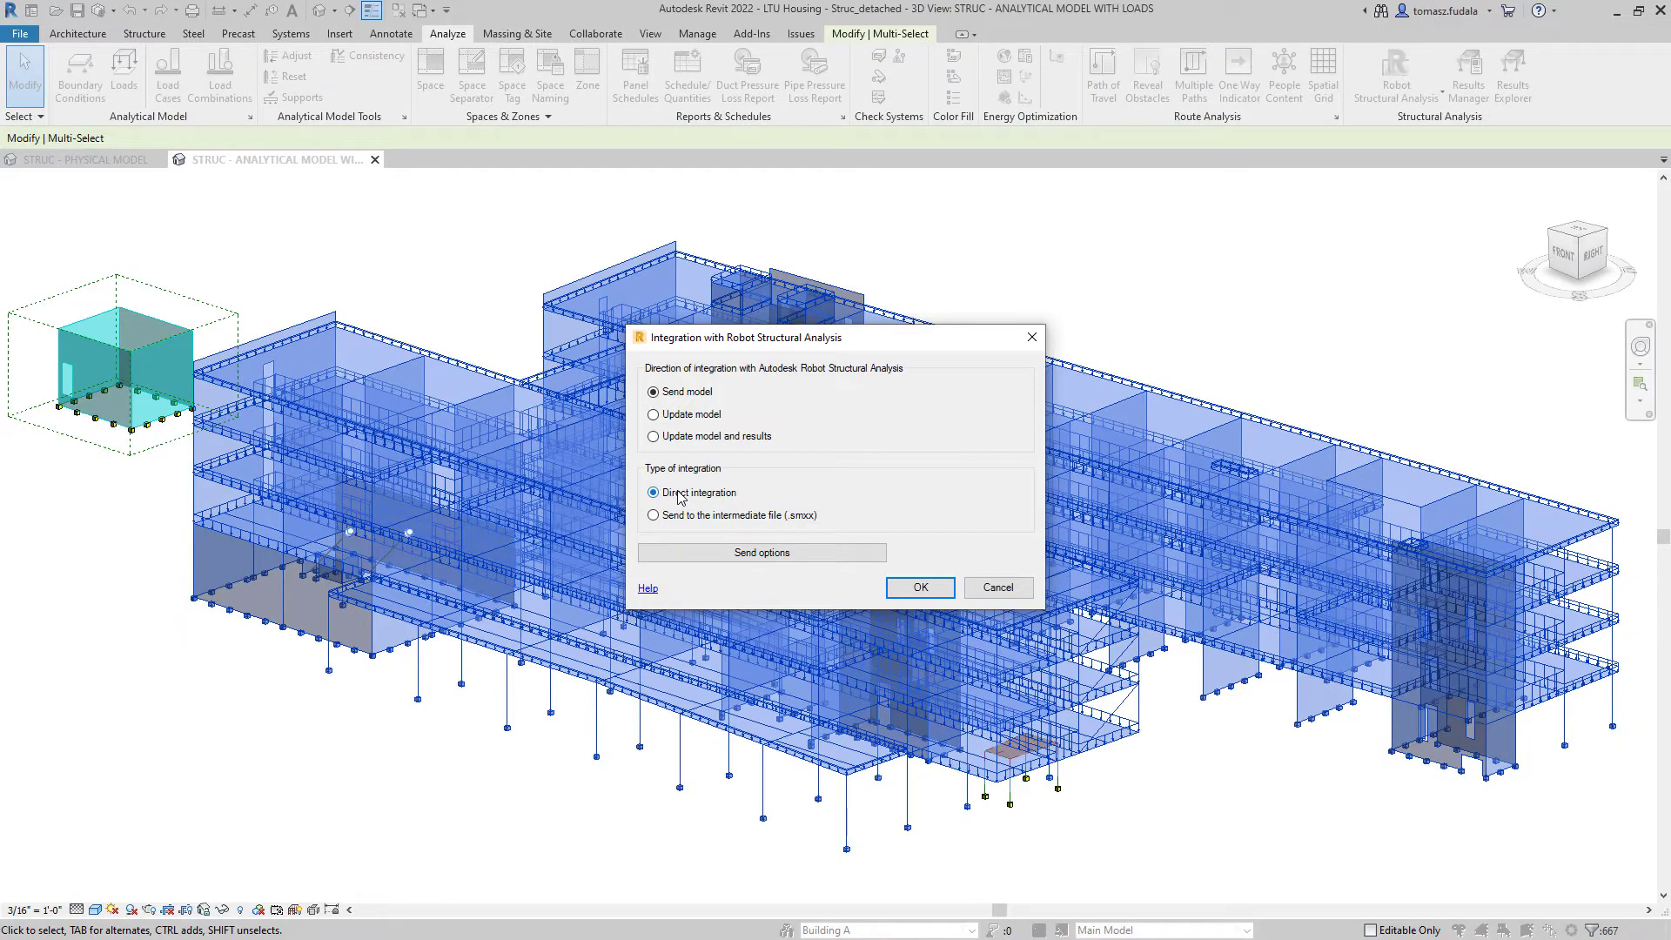
click(920, 587)
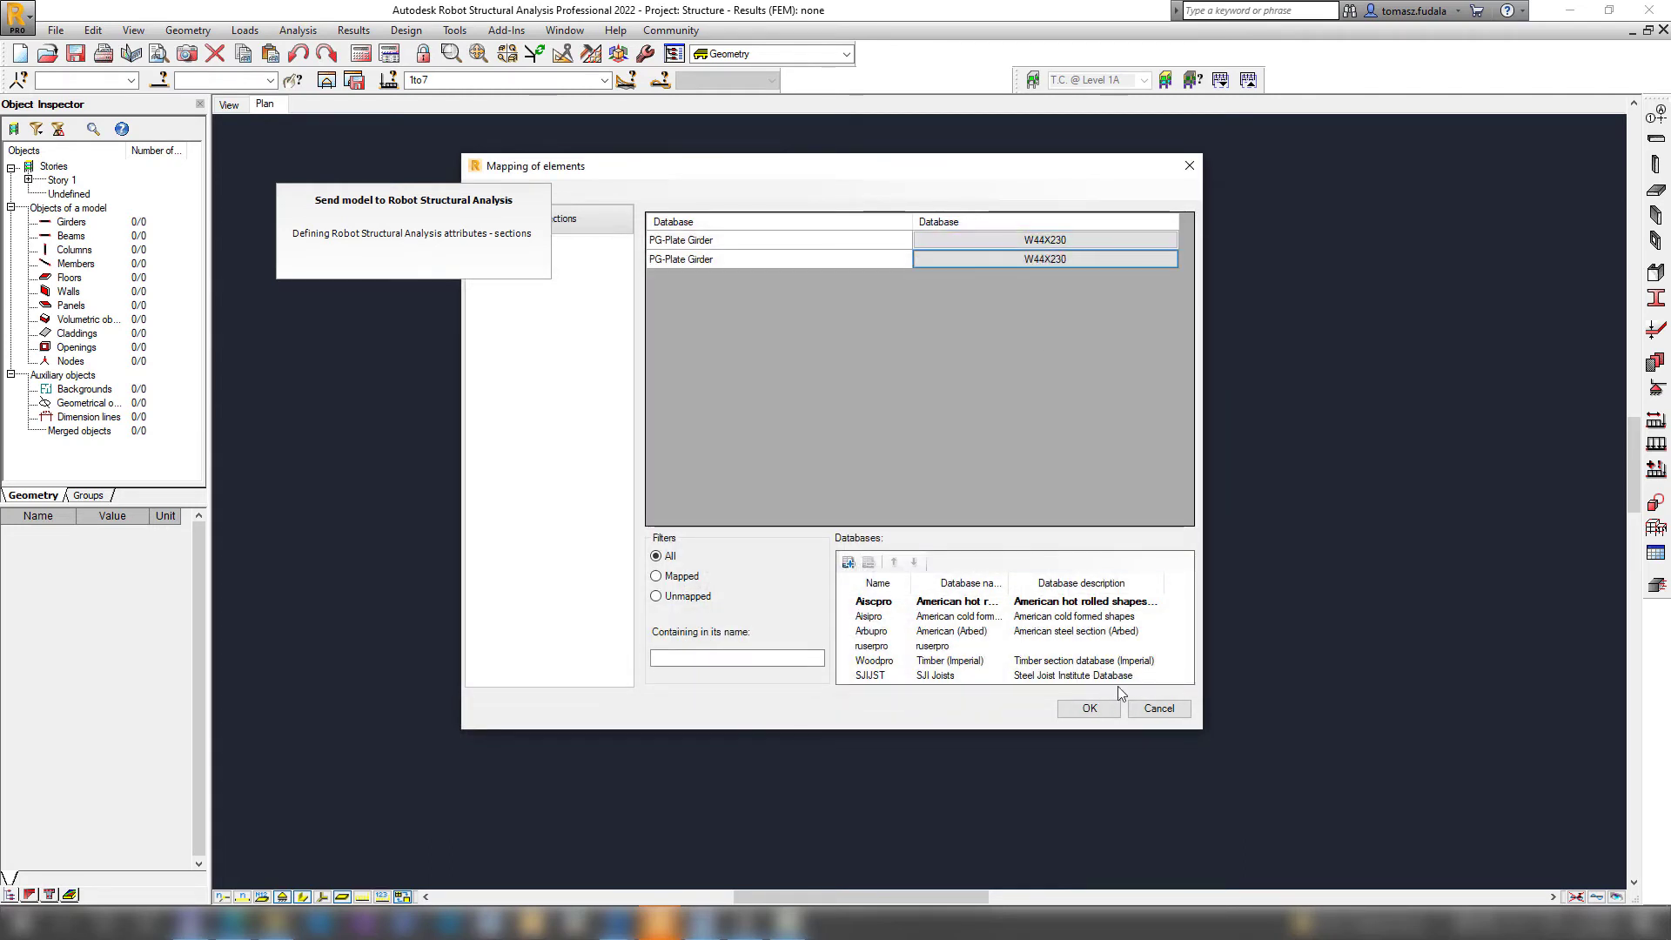
- Accept the element mapping and make '6: Live Load 3' the active load case
click(1088, 708)
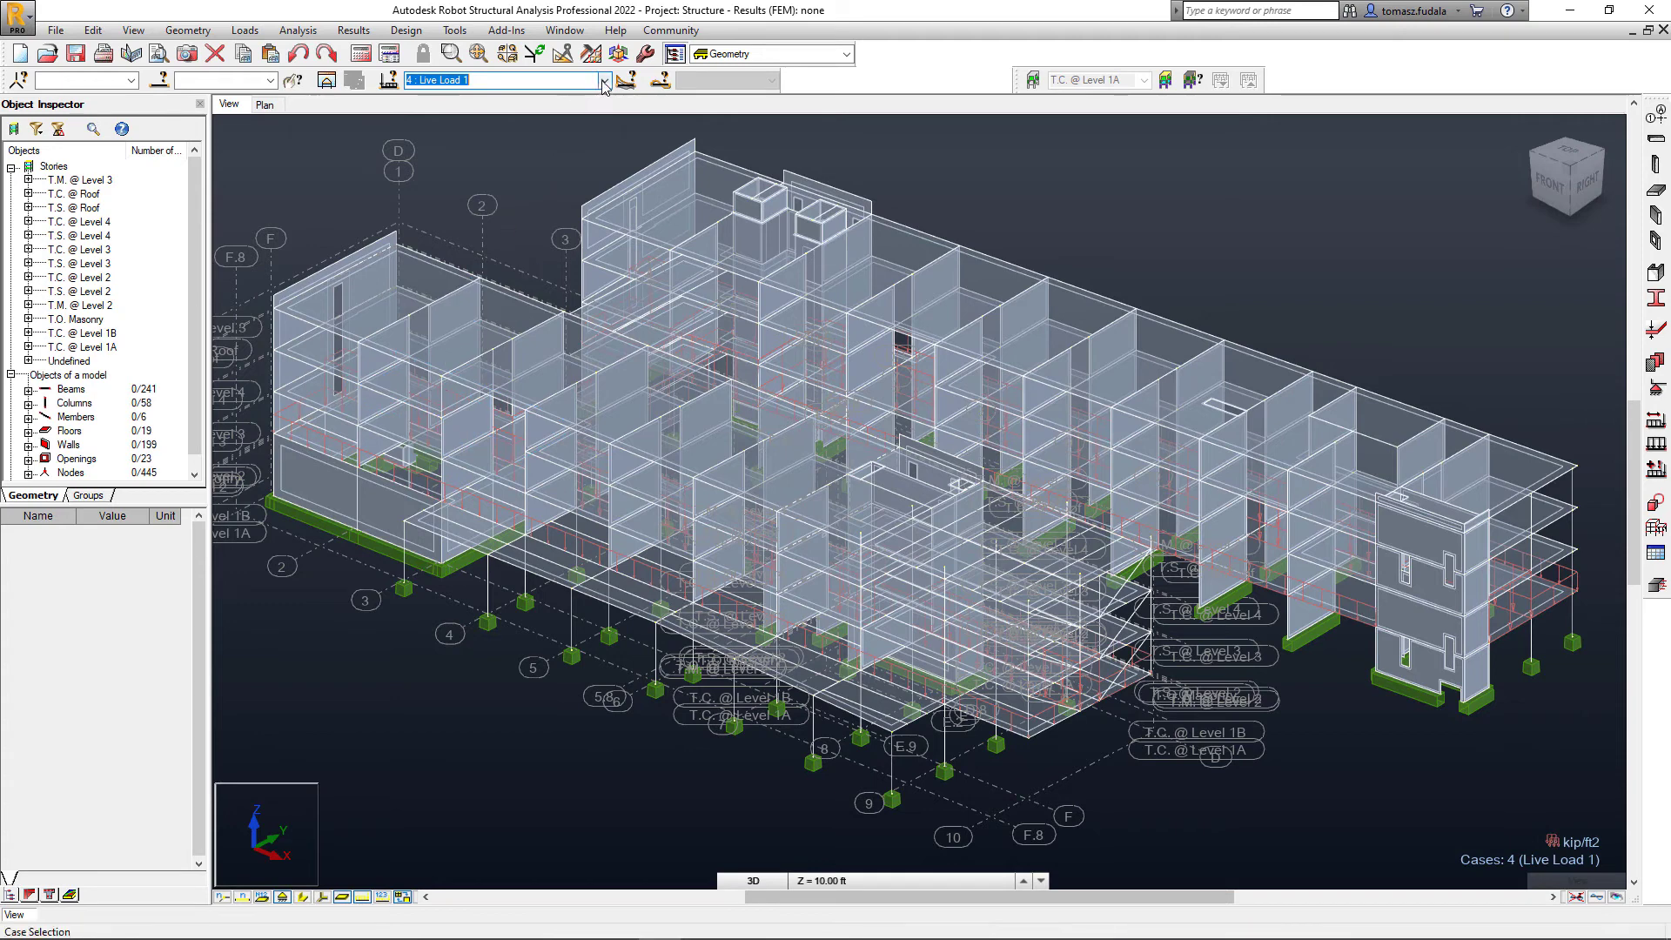
click(602, 80)
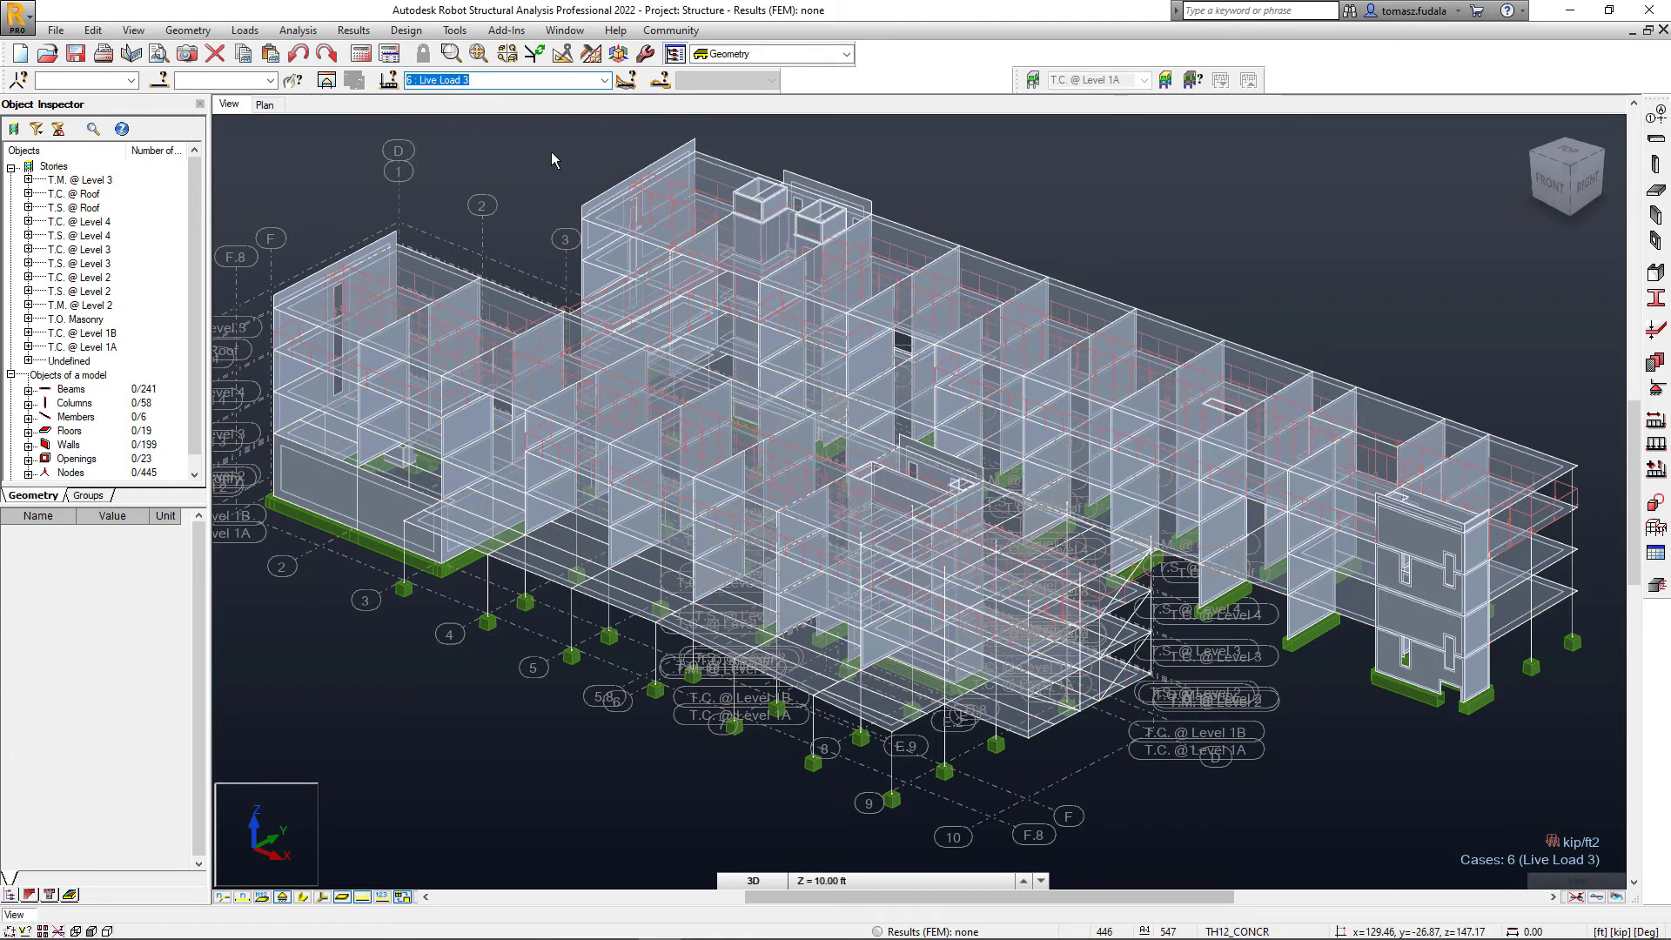
mouse_move(554, 160)
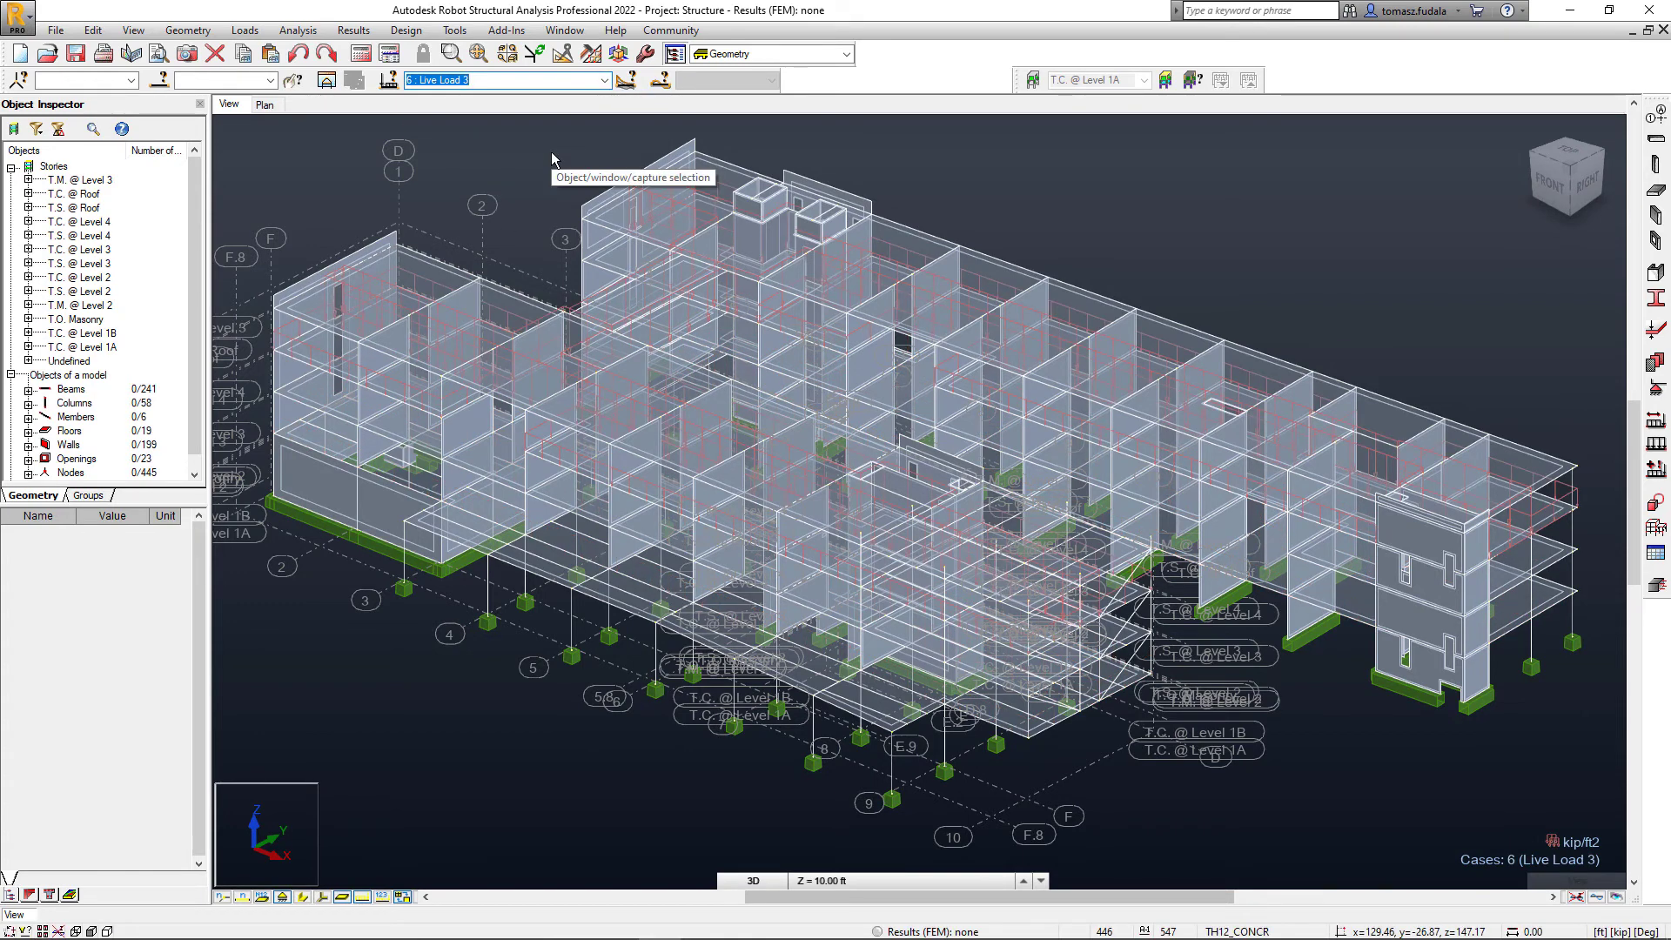